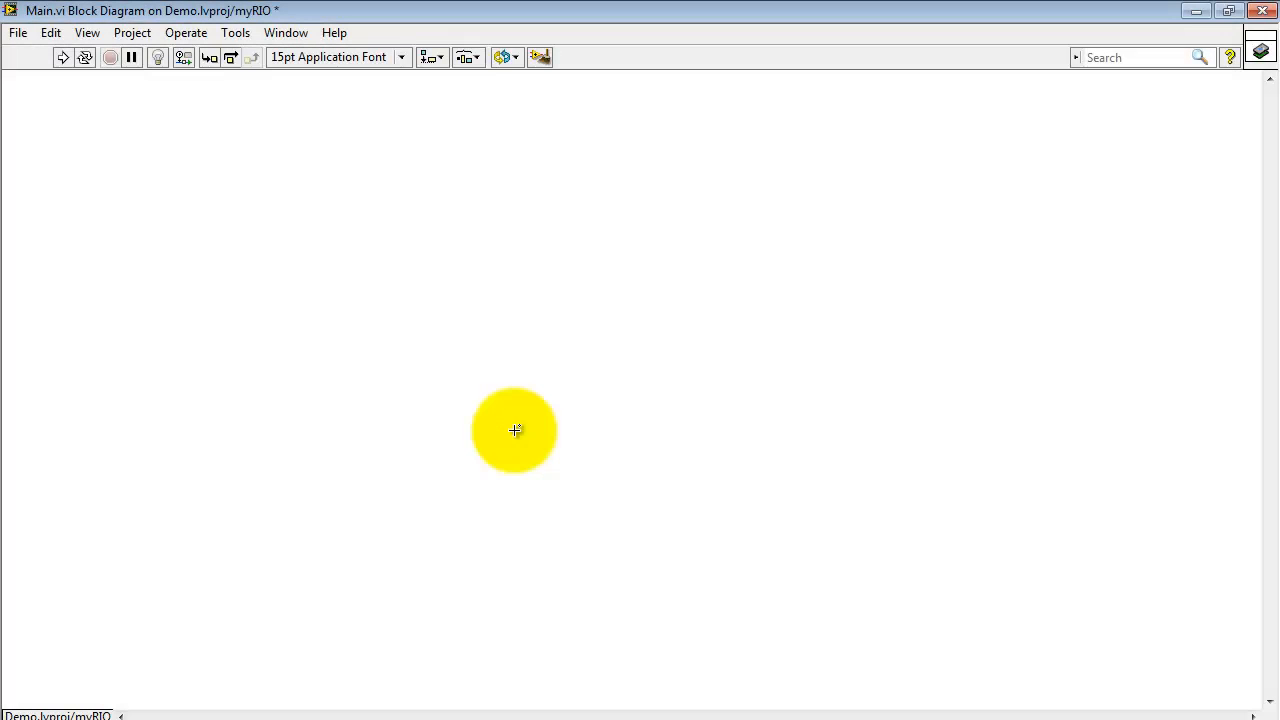
- Pick the PWM Express VI from the myRIO functions palette on the empty diagram
right_click(515, 430)
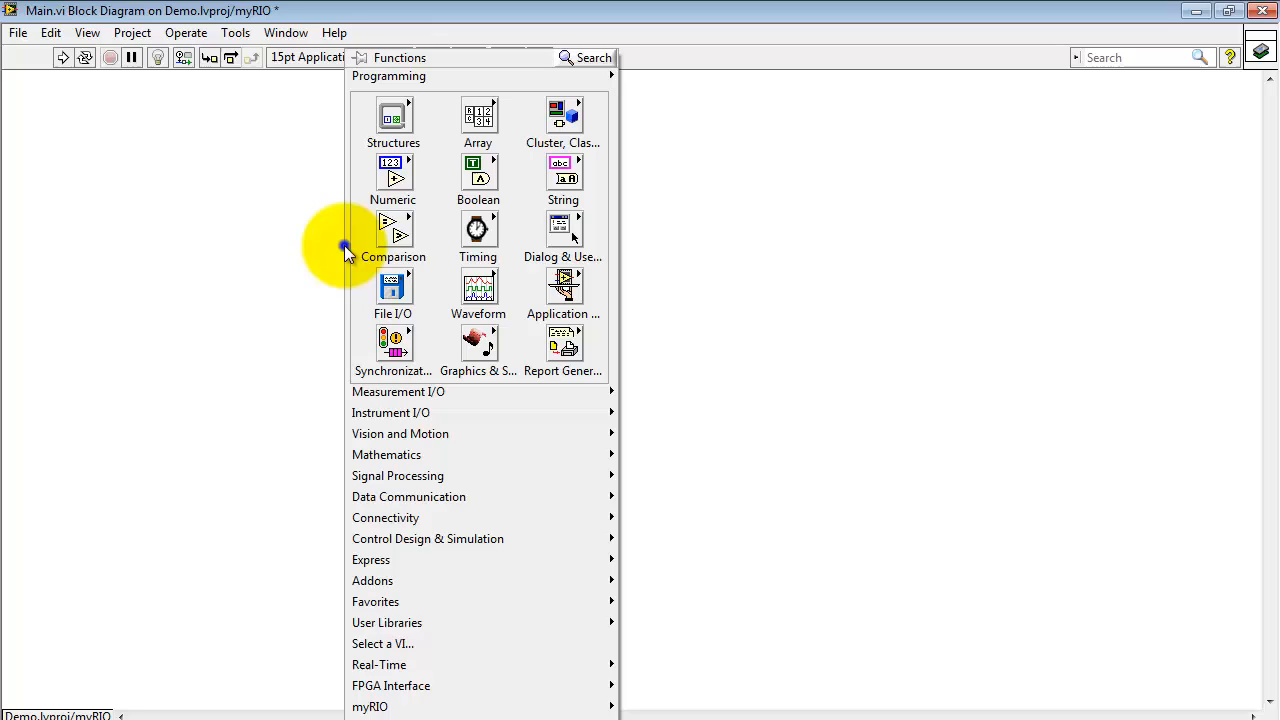
click(369, 706)
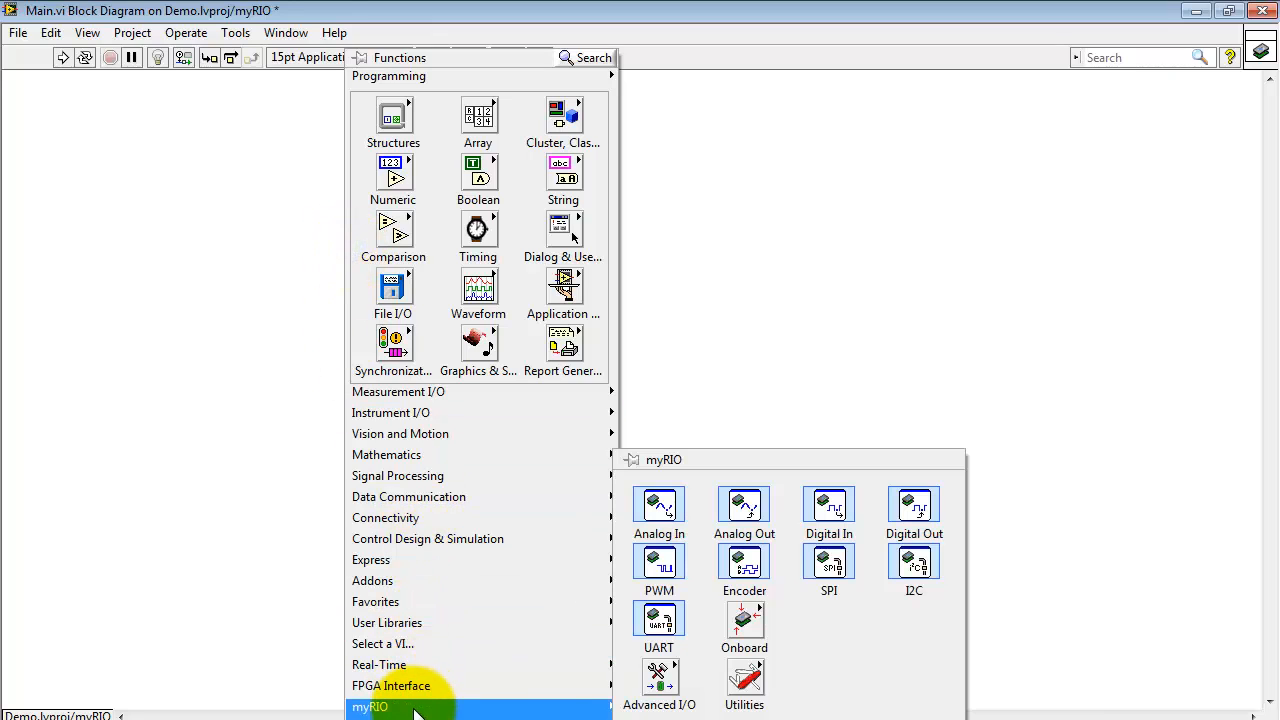
mouse_move(600, 640)
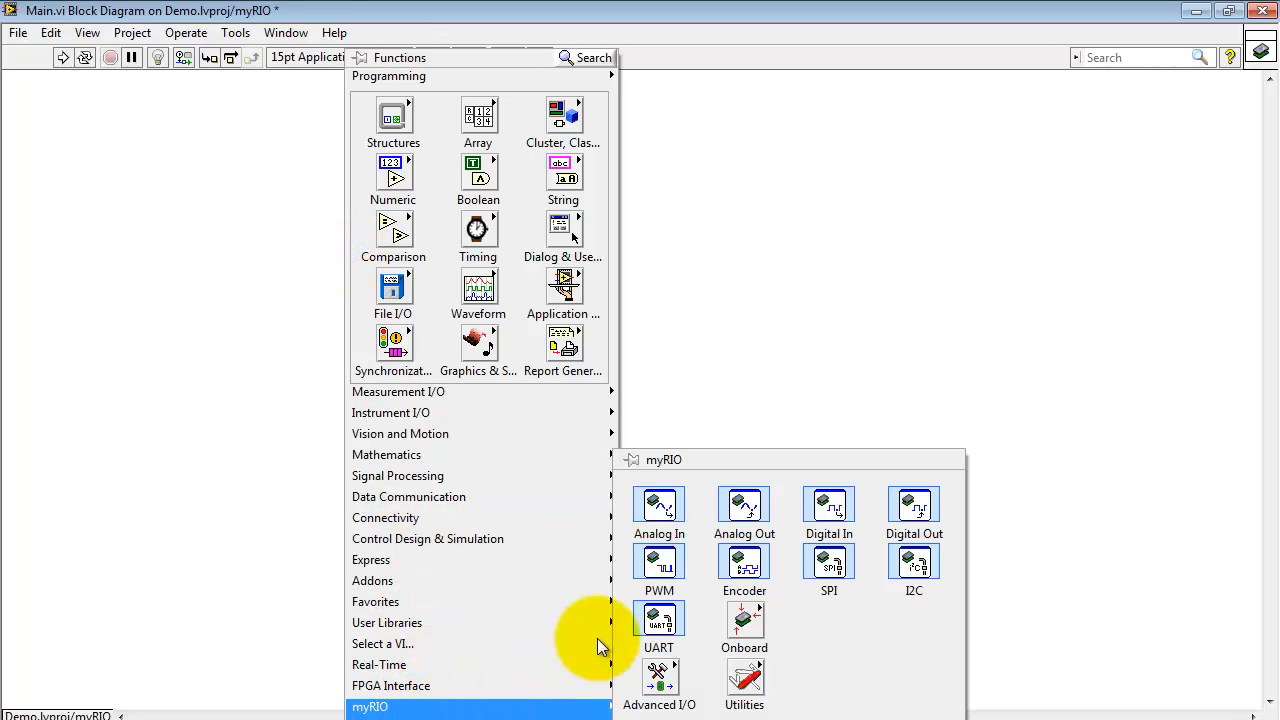
click(659, 565)
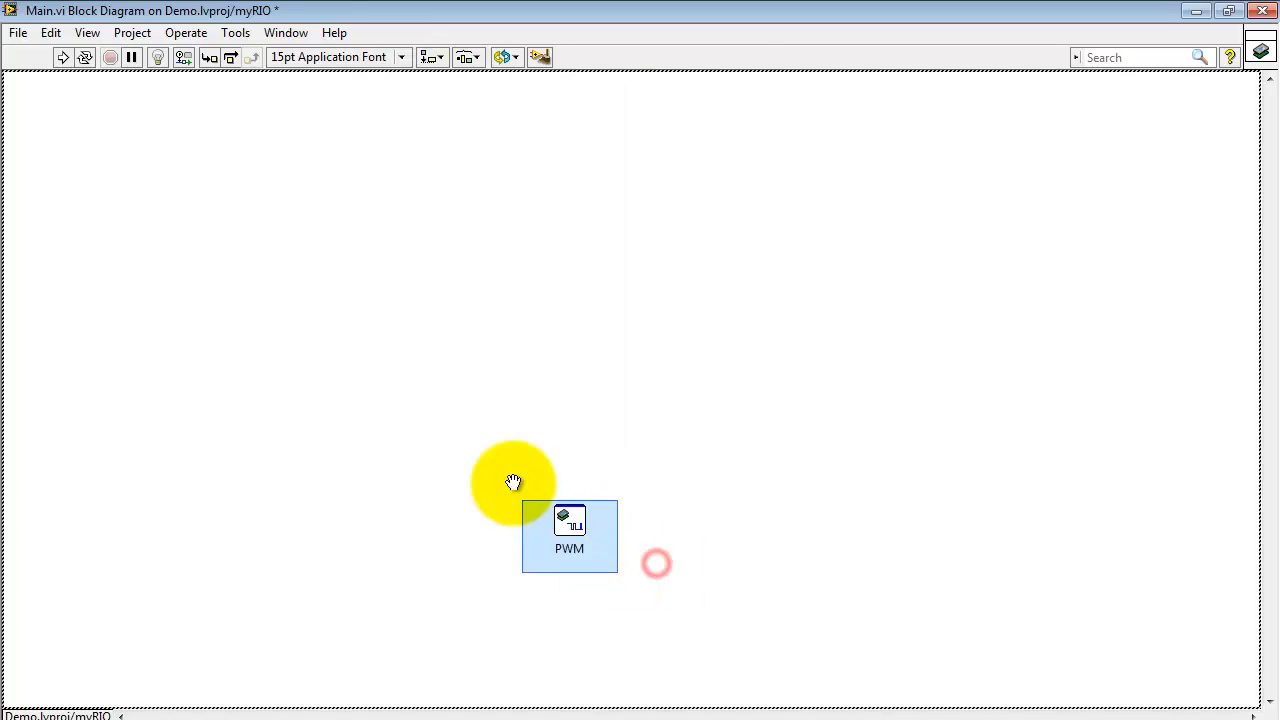
- Place the PWM VI and accept channel A/PWM0 (Pin 27) with frequency and duty cycle as inputs
double_click(569, 536)
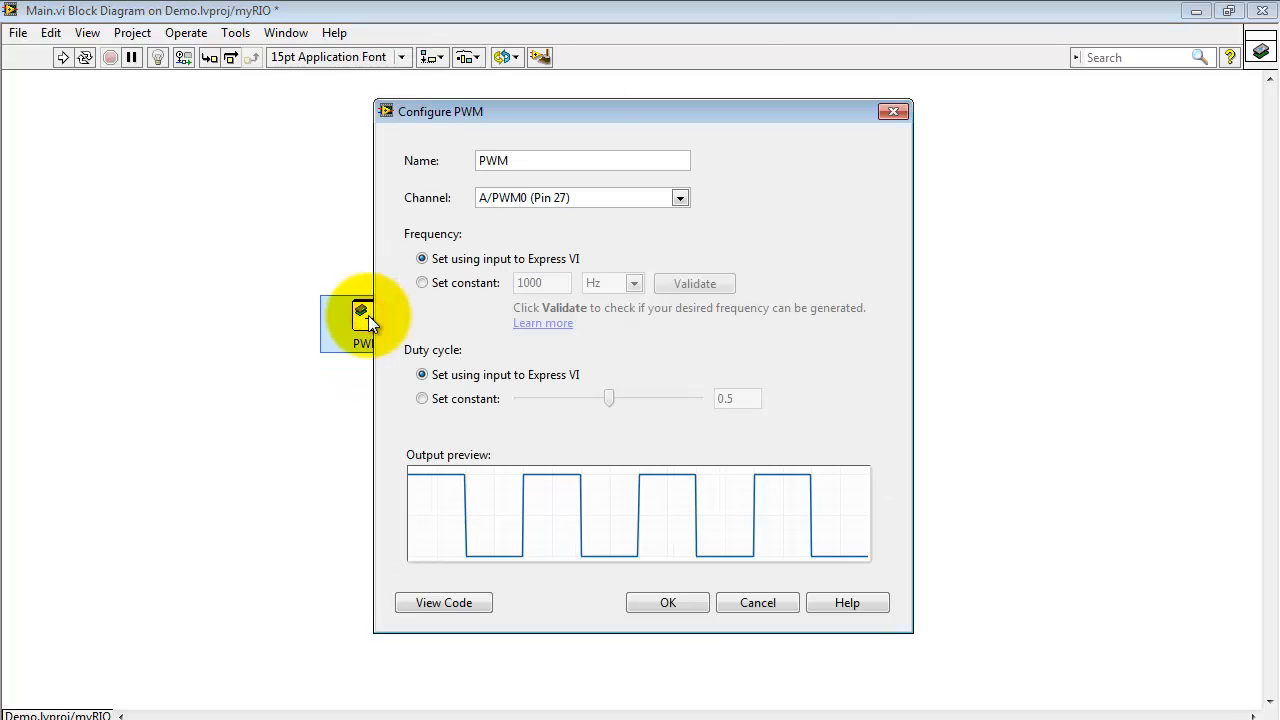
mouse_move(490, 225)
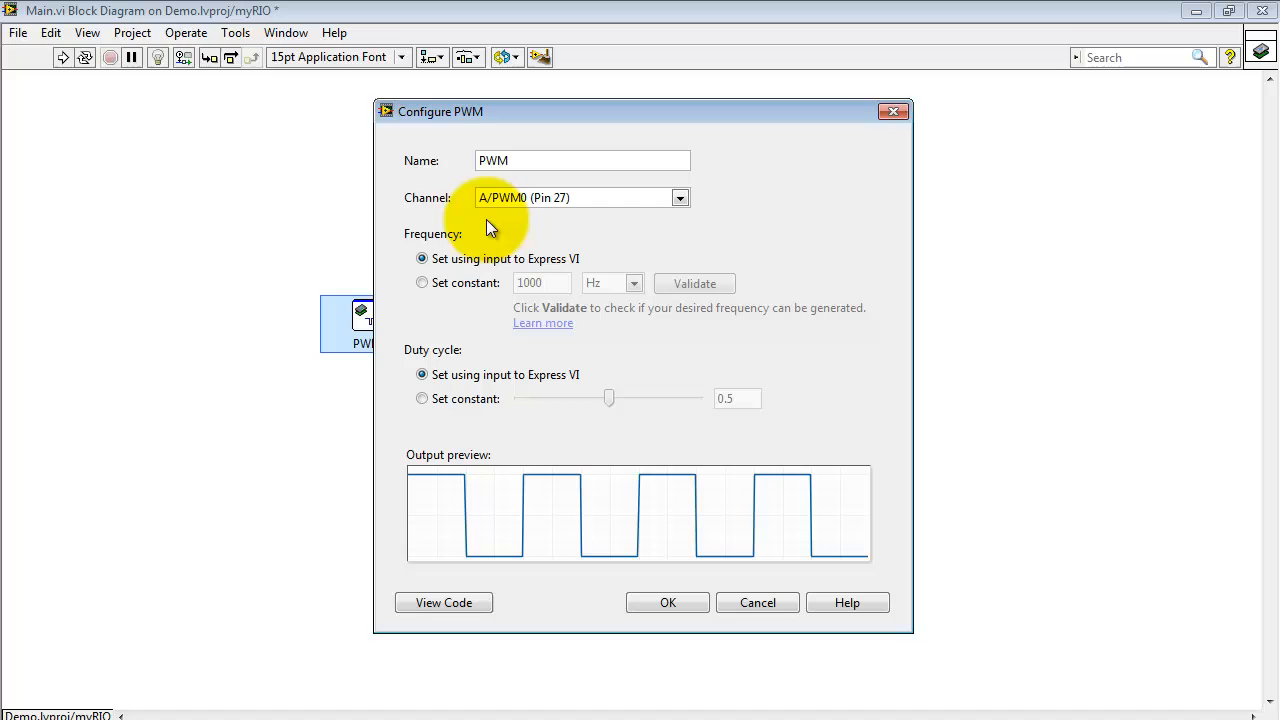
click(680, 197)
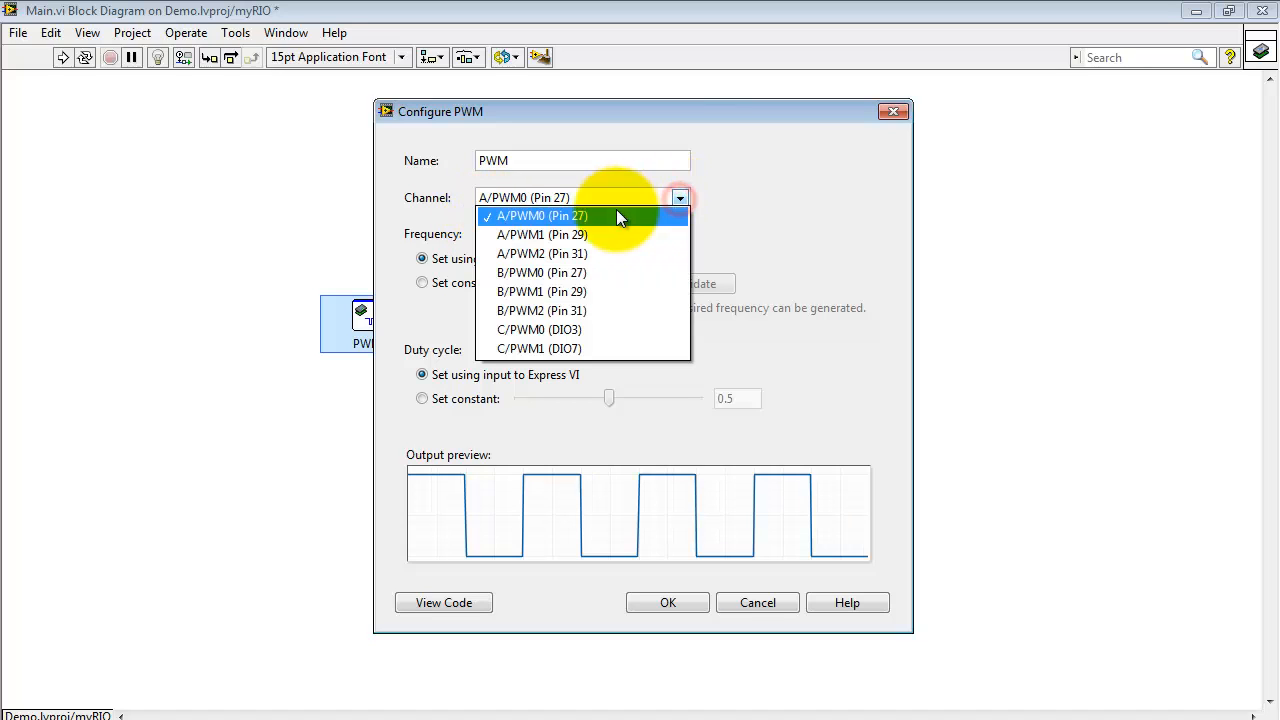
mouse_move(541, 272)
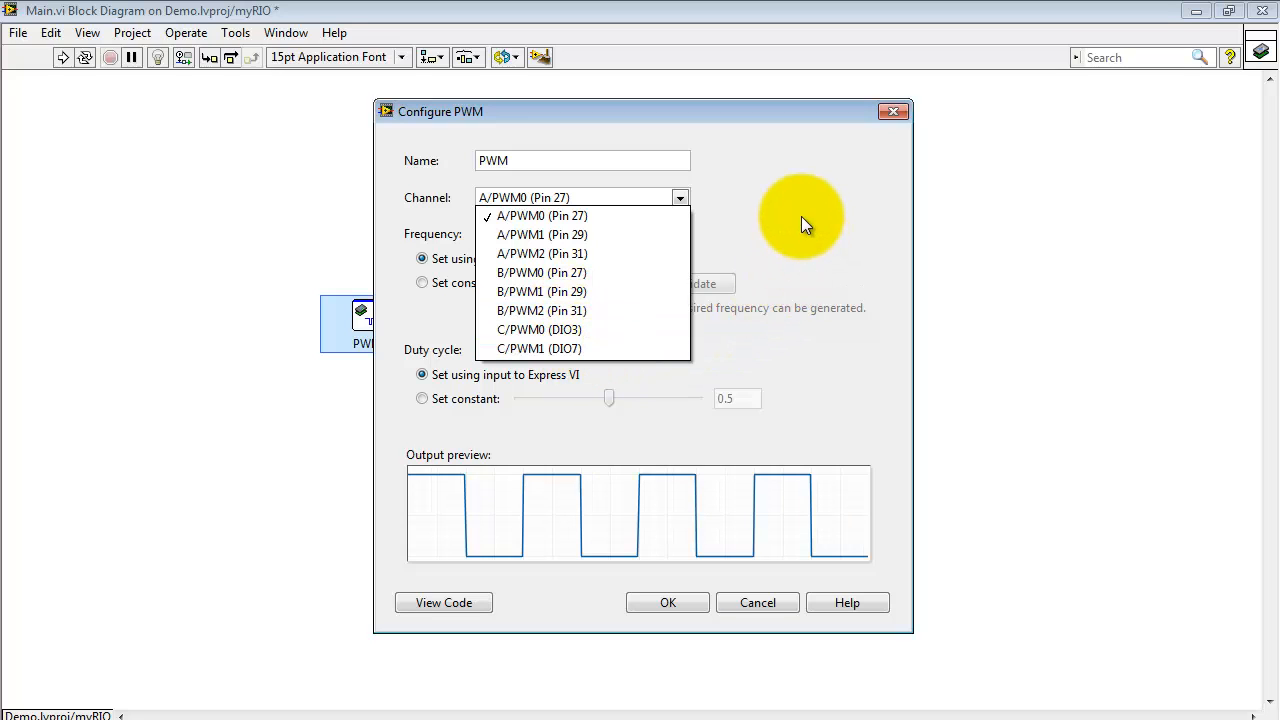
click(541, 215)
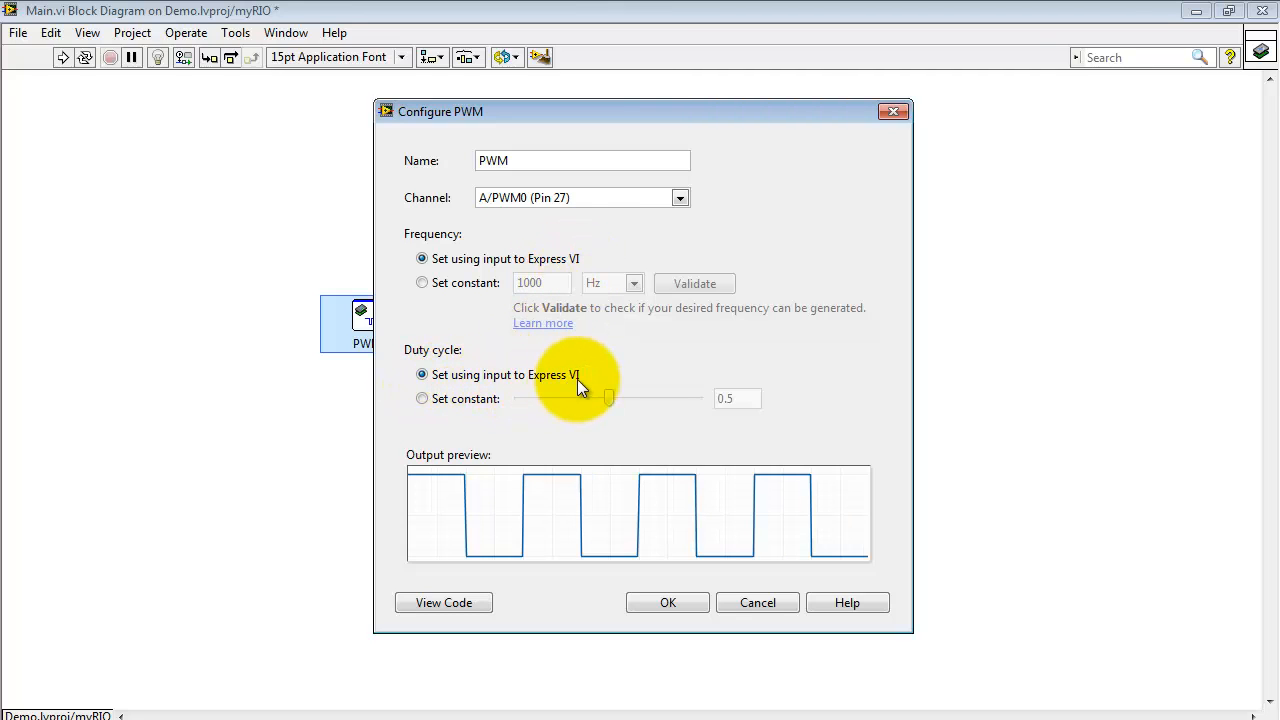
click(667, 602)
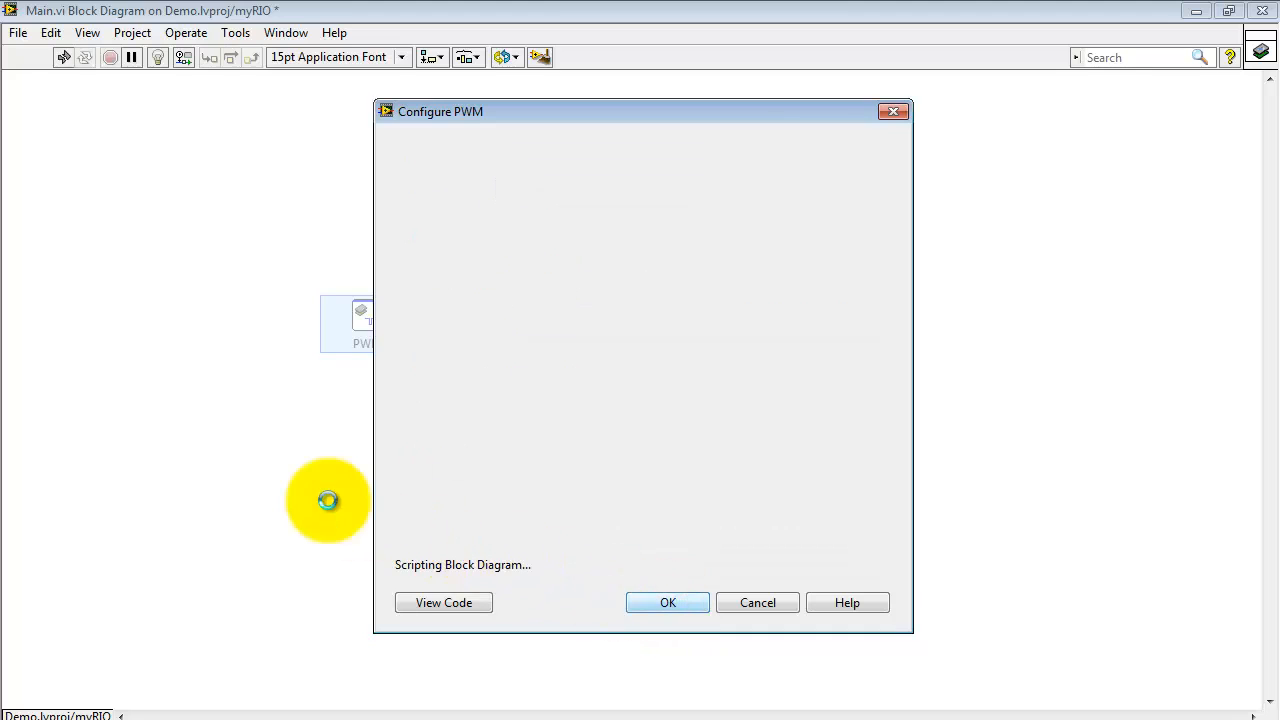
- Create a control wired to the PWM VI's Duty Cycle input
click(667, 602)
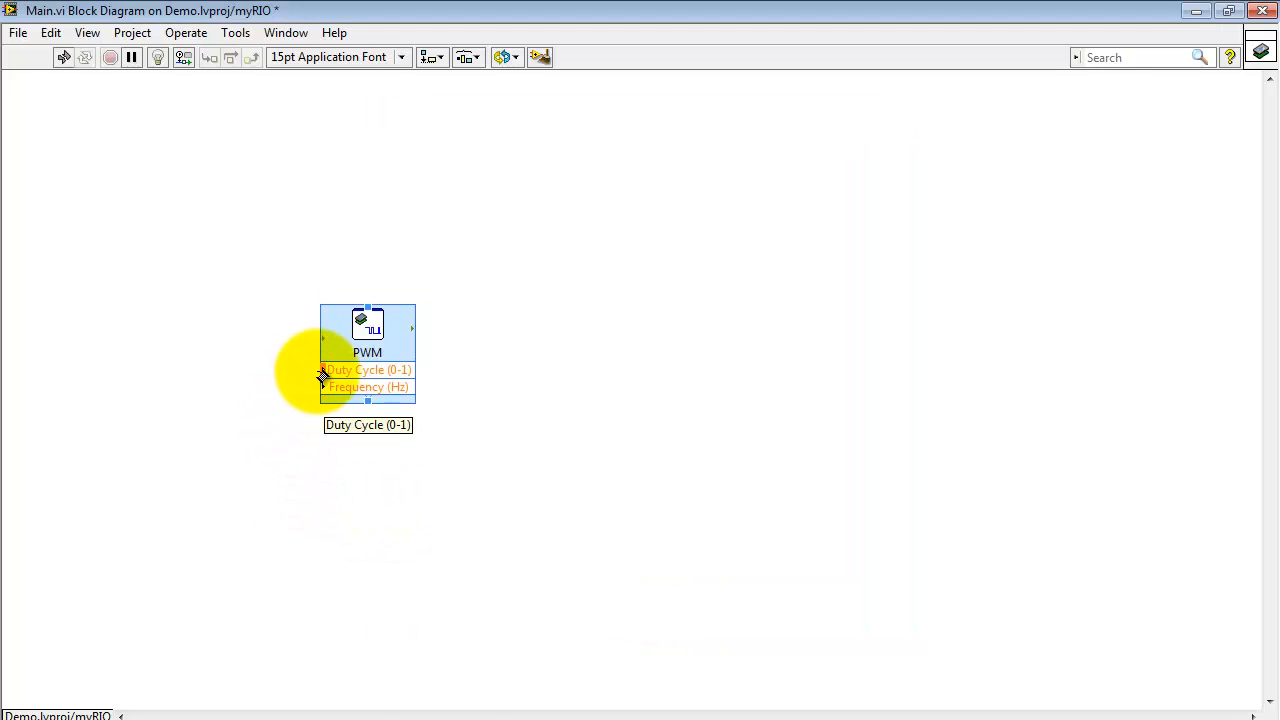
right_click(330, 375)
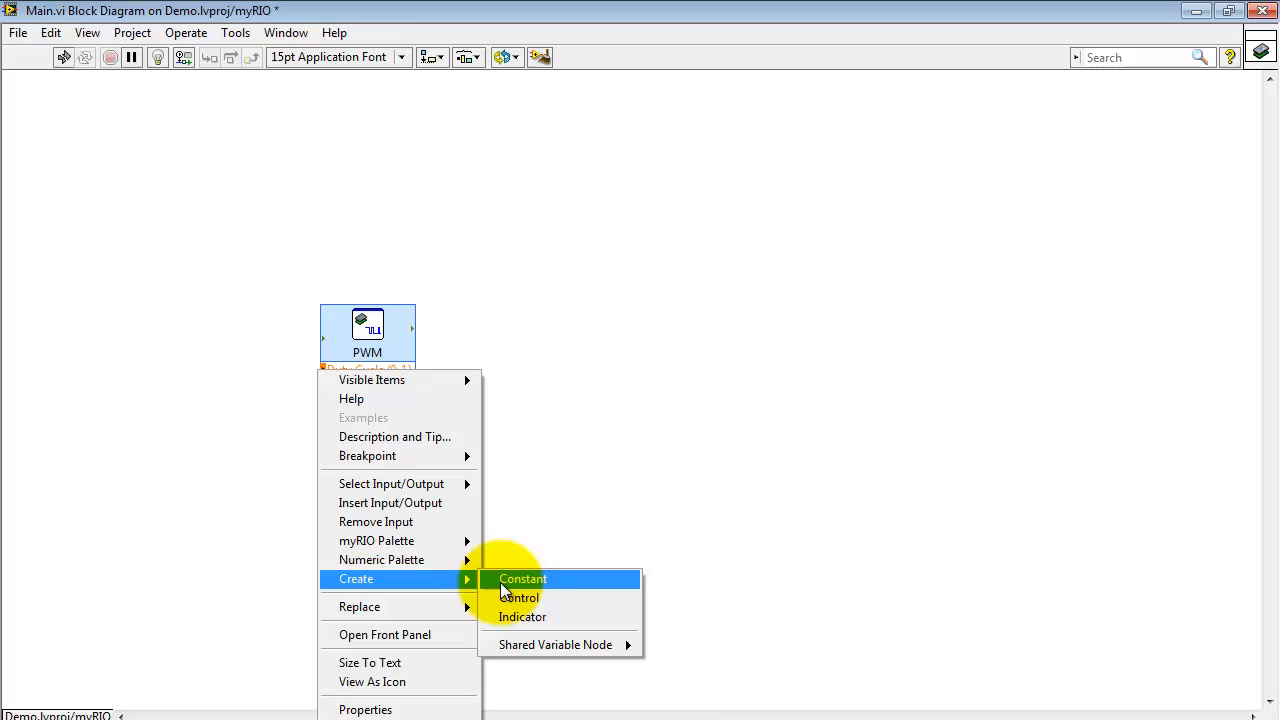
click(522, 578)
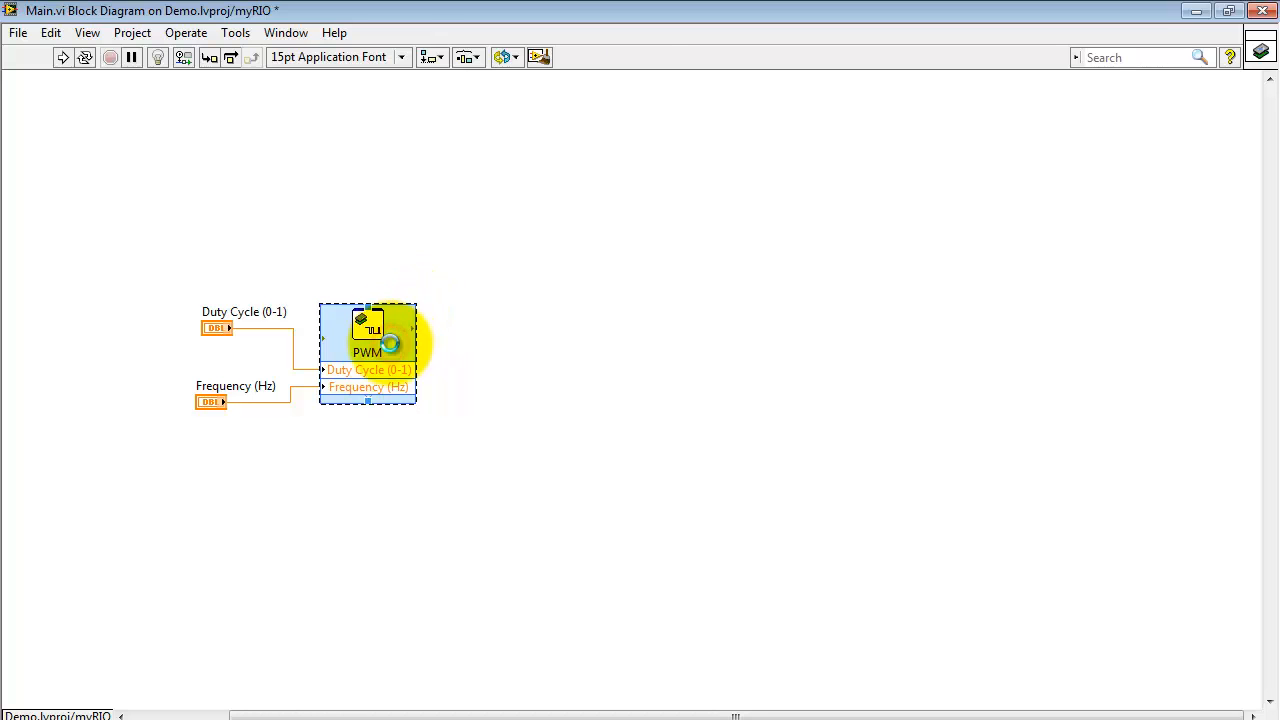
- Reconfigure the PWM VI so frequency is a constant 40000 Hz instead of an input
double_click(367, 340)
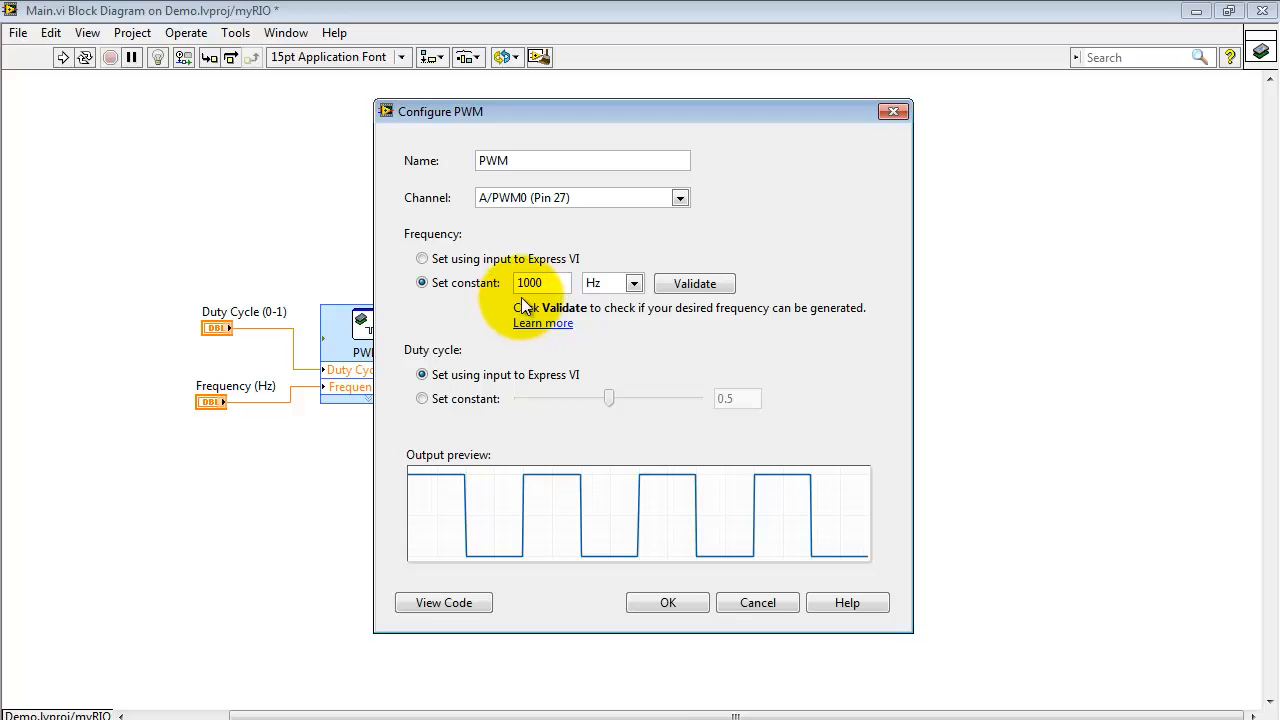
click(634, 283)
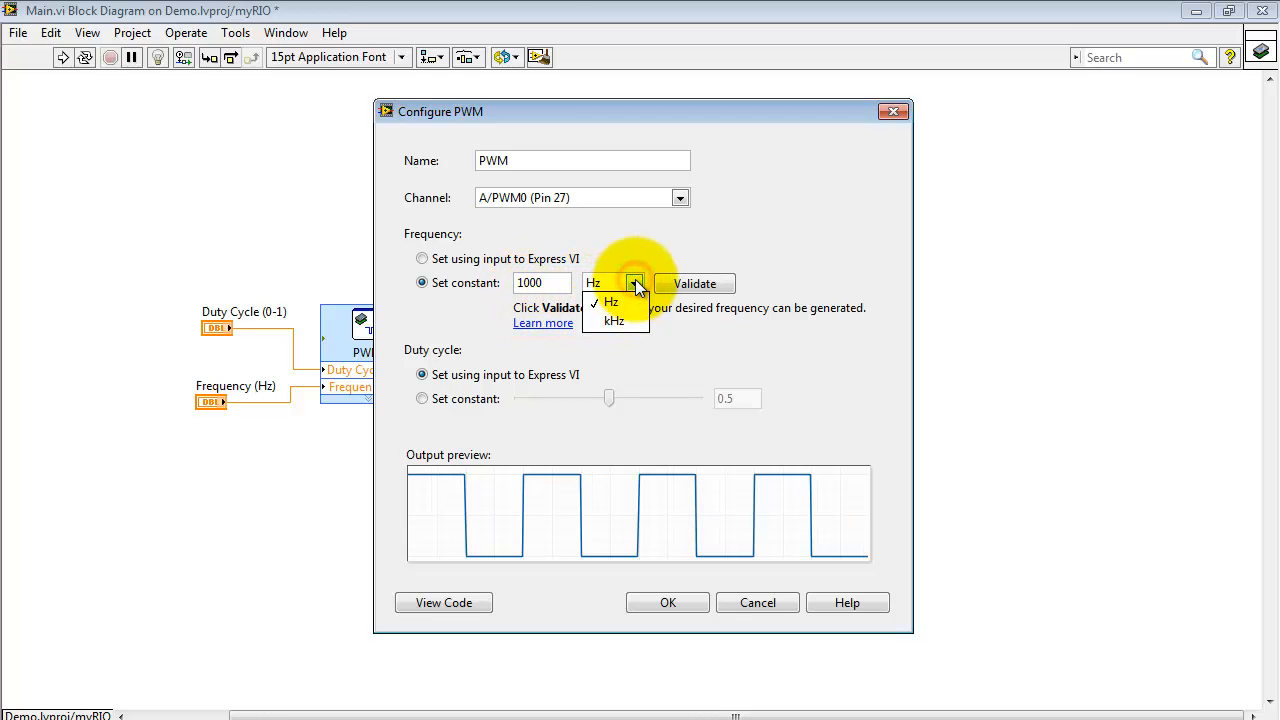
click(610, 301)
text(40)
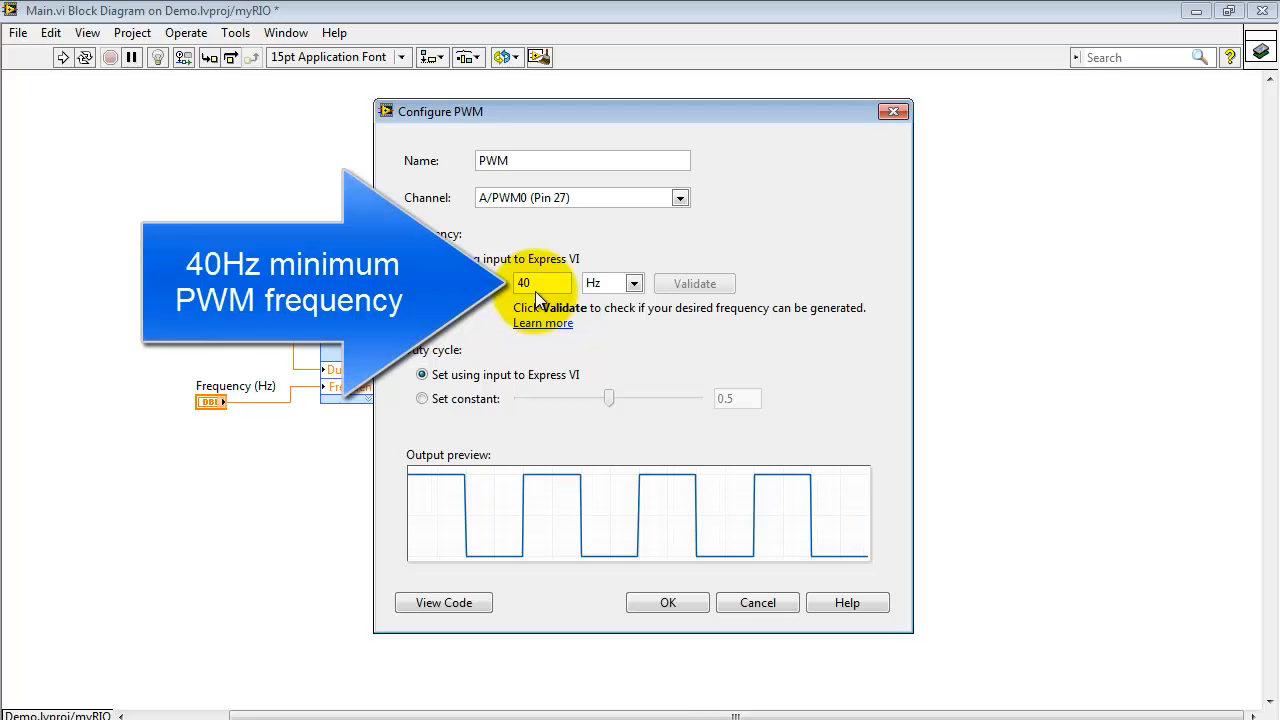
click(633, 283)
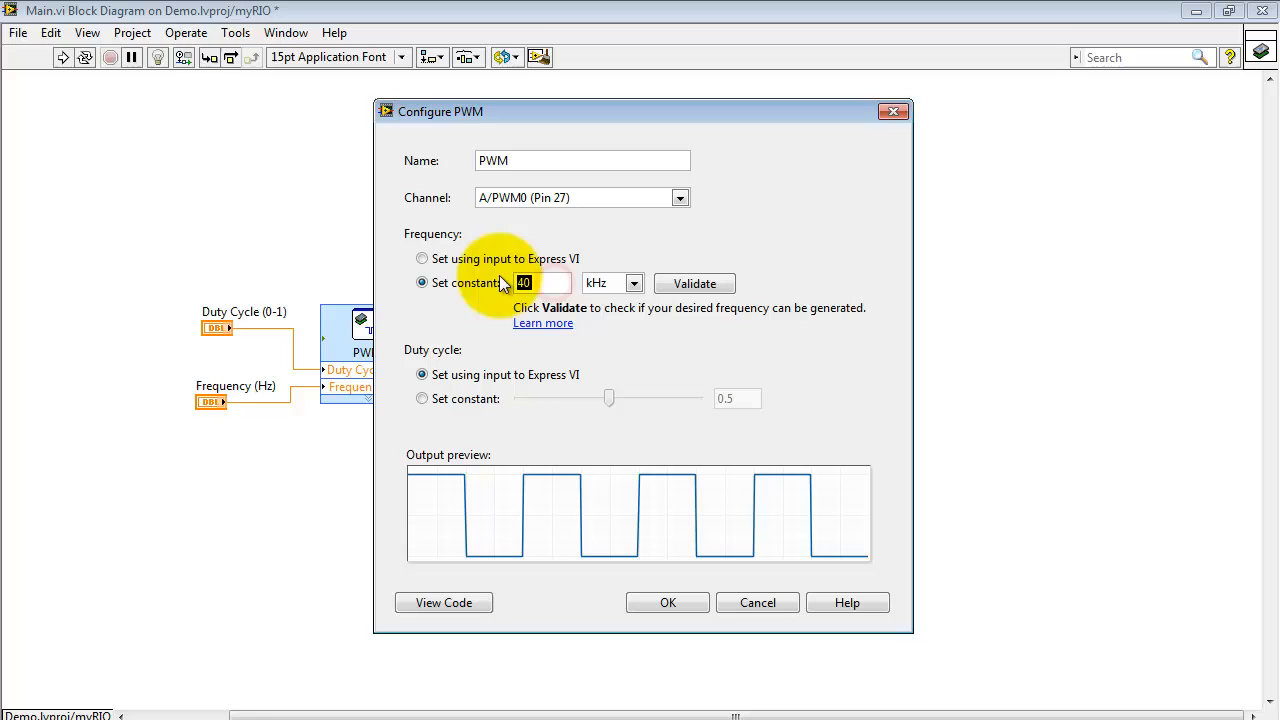
text(100)
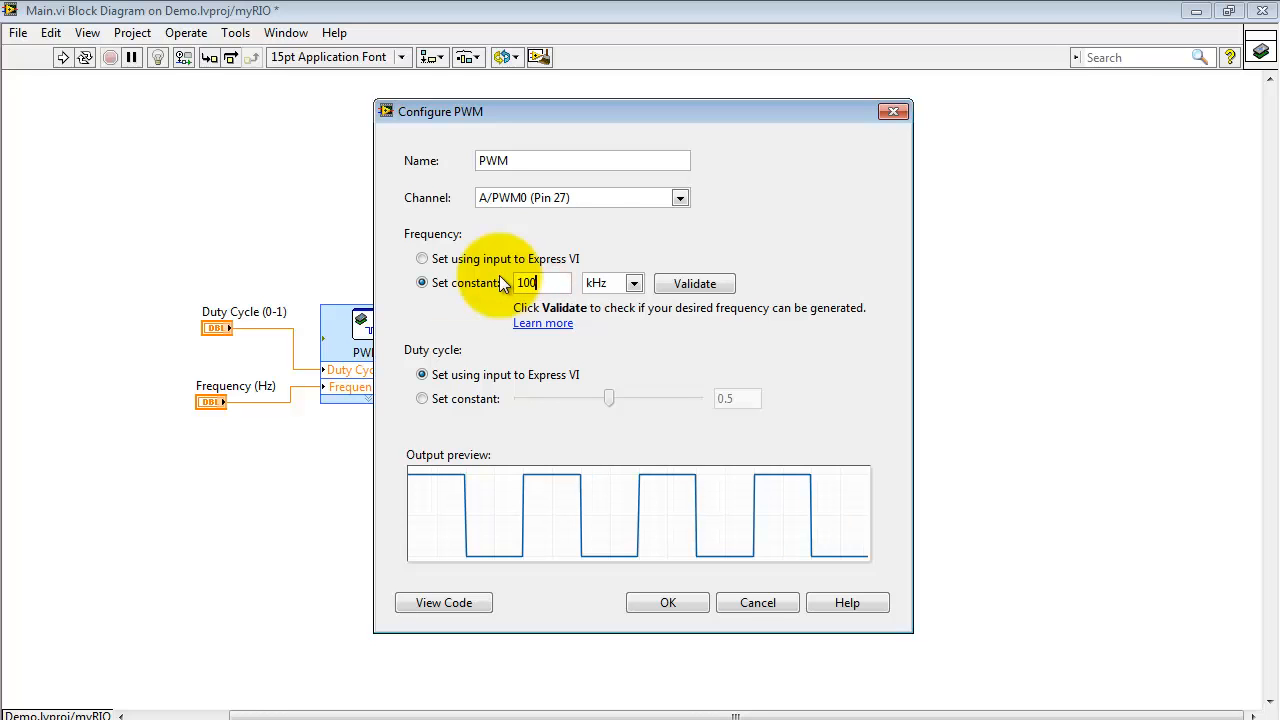
text(40)
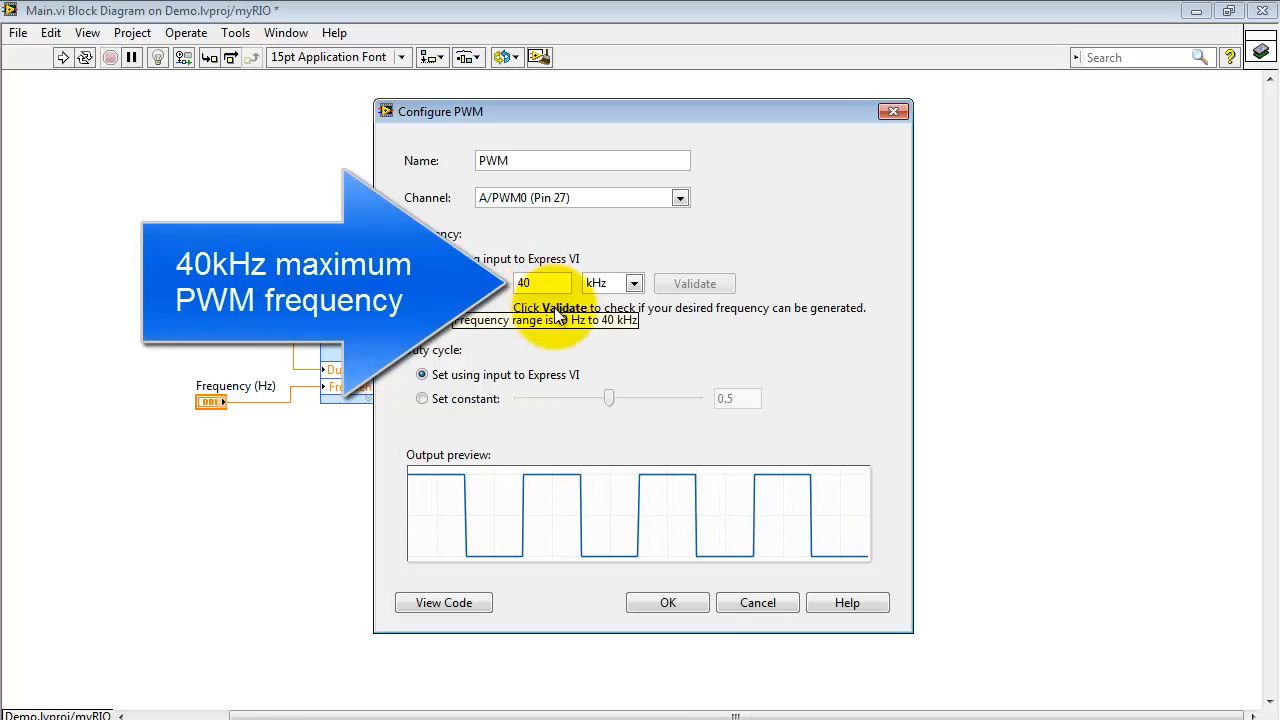
click(632, 283)
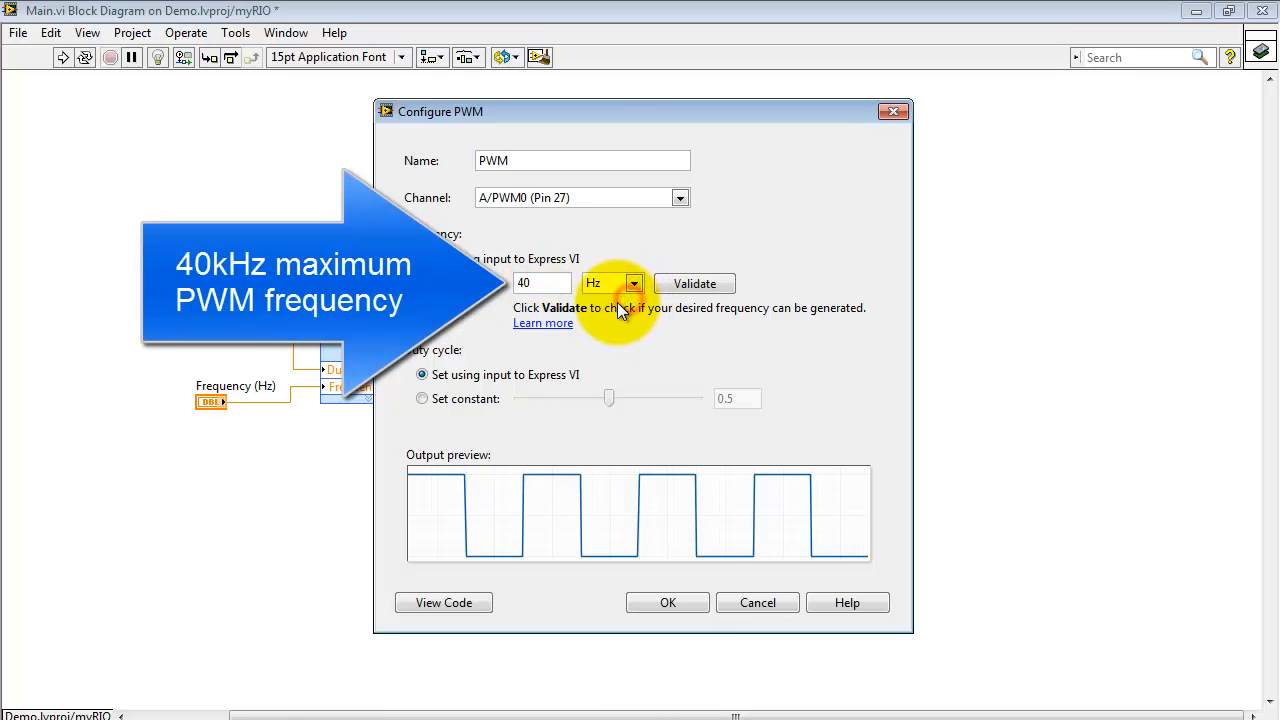
click(422, 282)
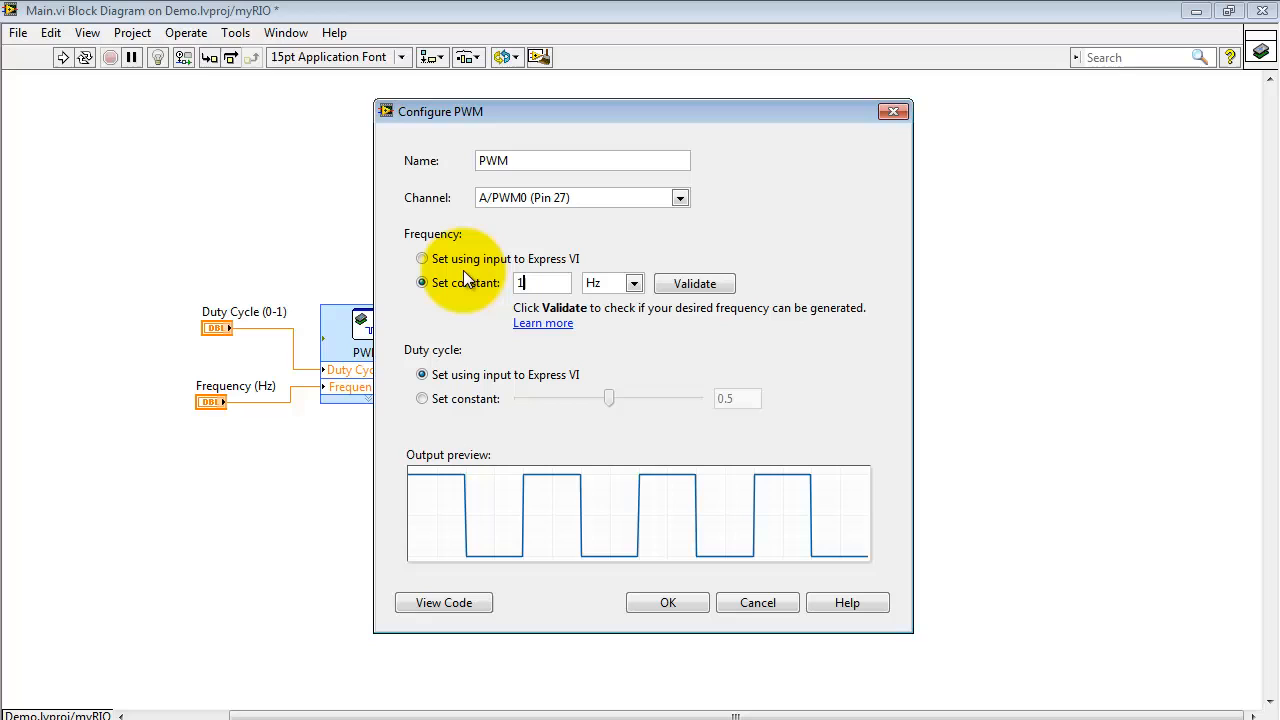
text(100000)
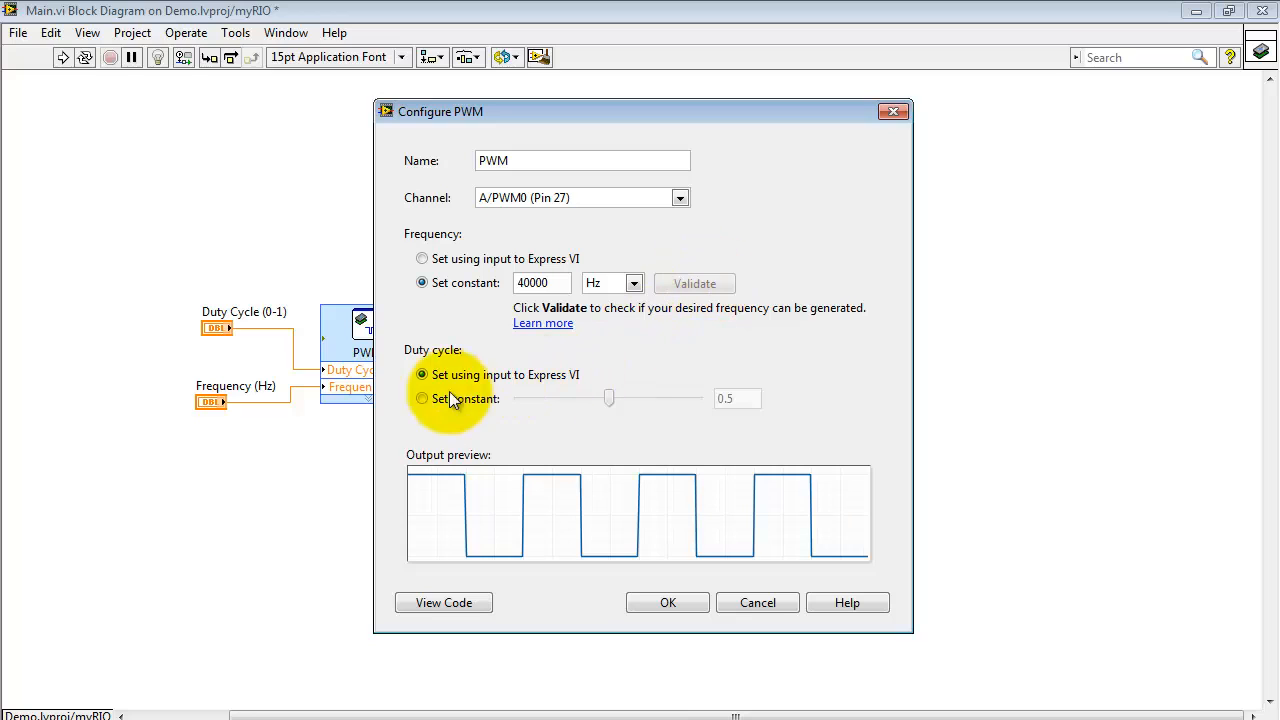
- Make the duty cycle constant, preview values with the slider, enter 0.8 and confirm
click(422, 398)
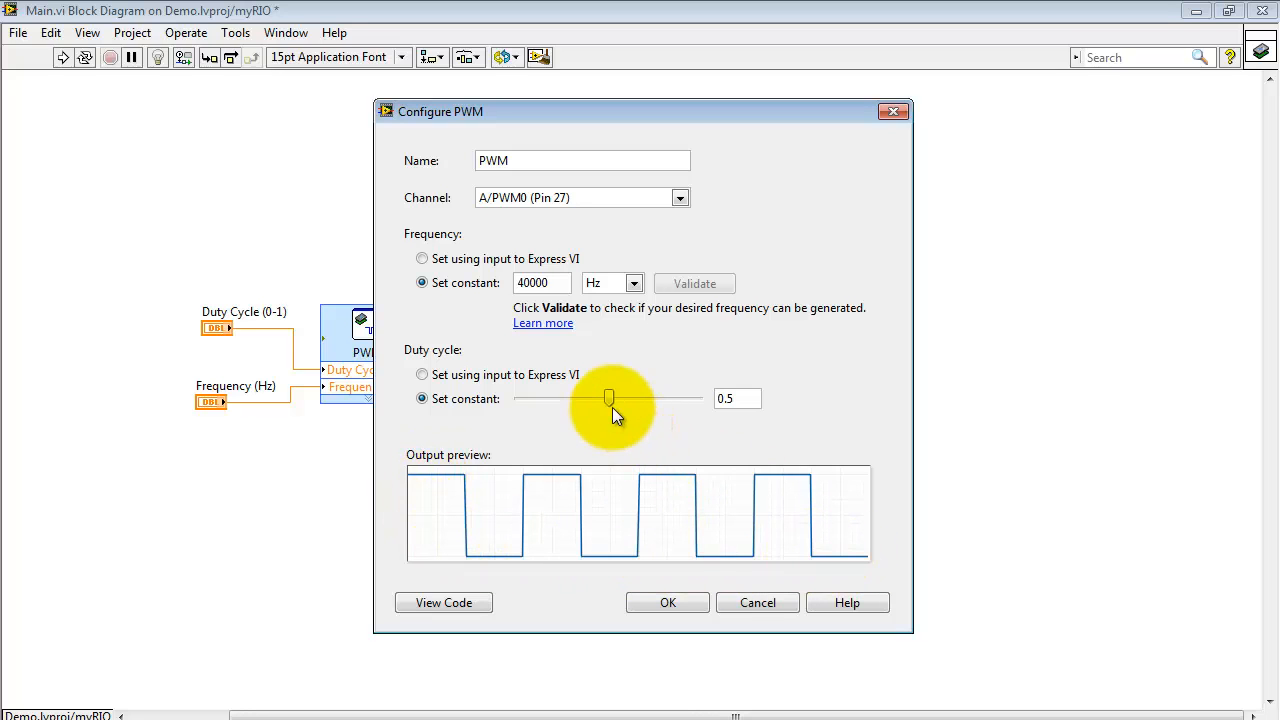
drag(609, 398, 520, 398)
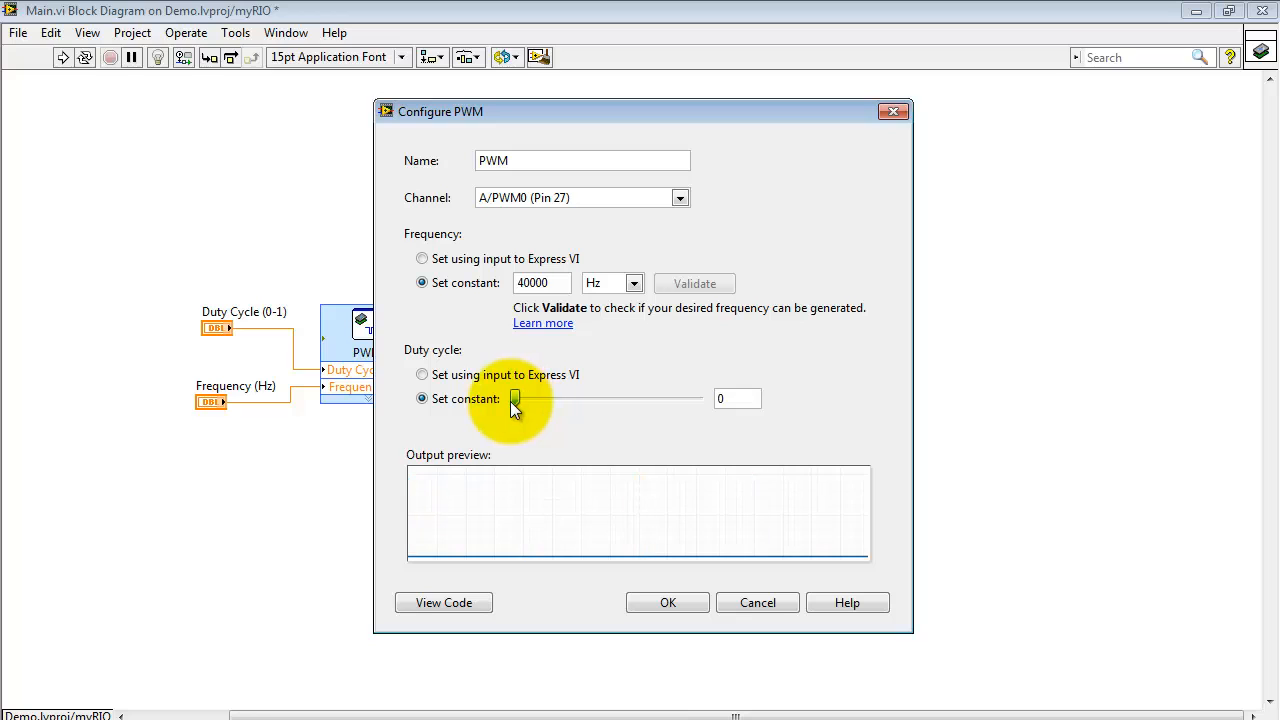
drag(514, 398, 520, 398)
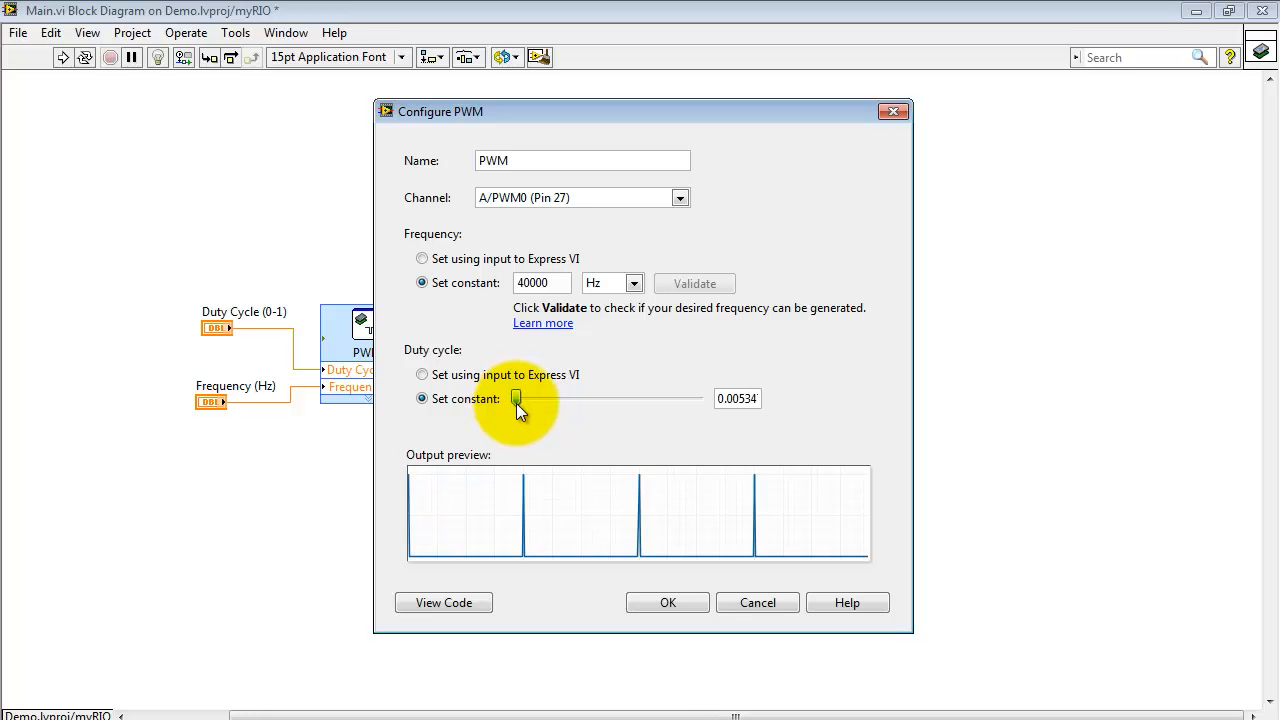
drag(516, 398, 659, 398)
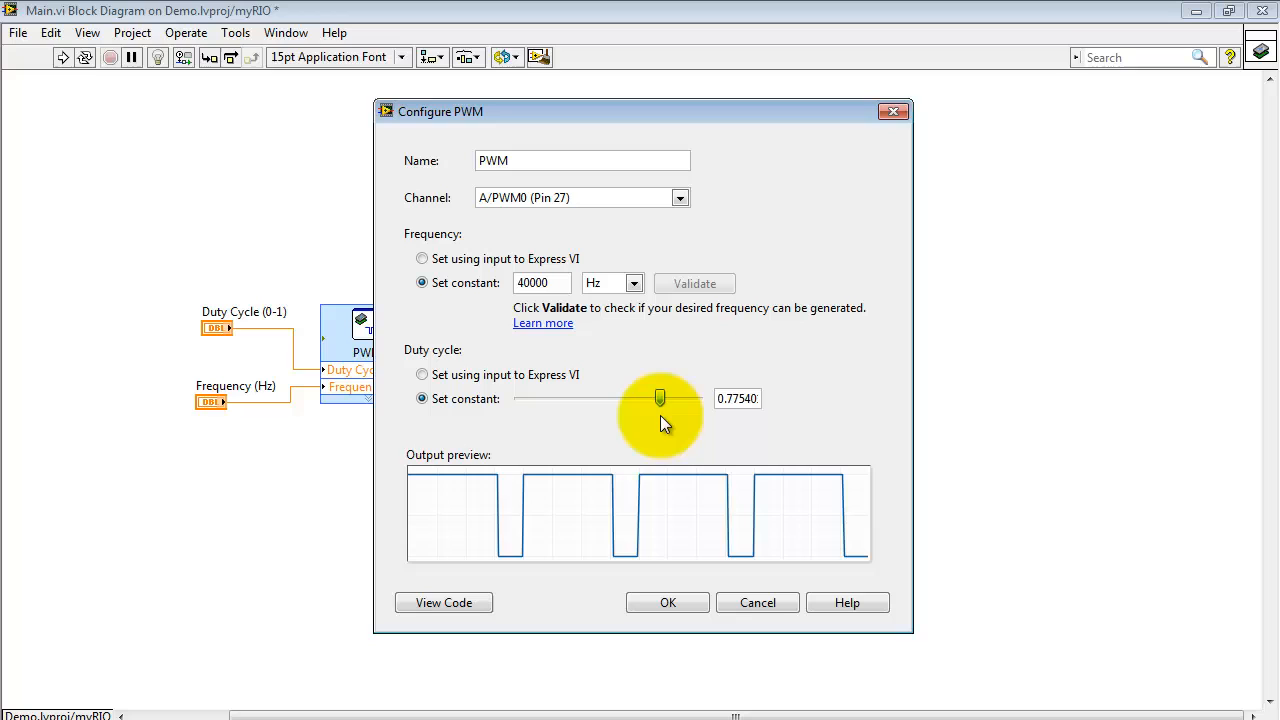
drag(660, 398, 695, 398)
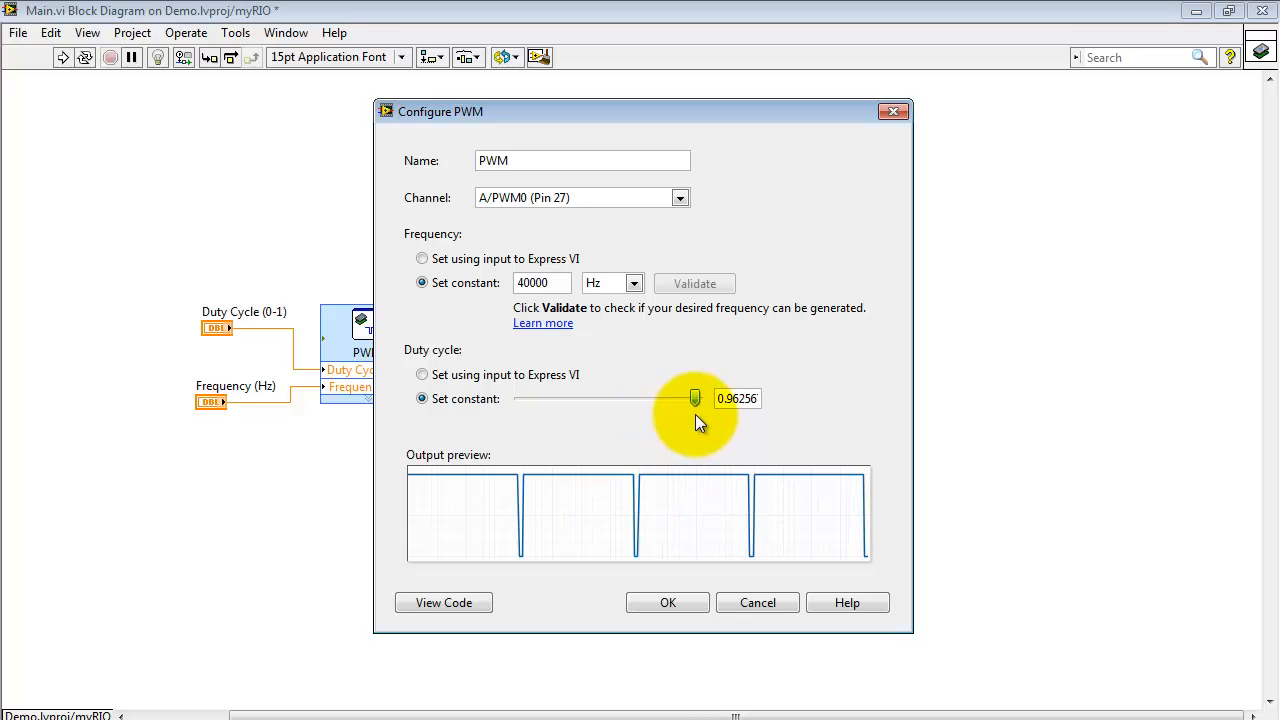
drag(694, 398, 651, 398)
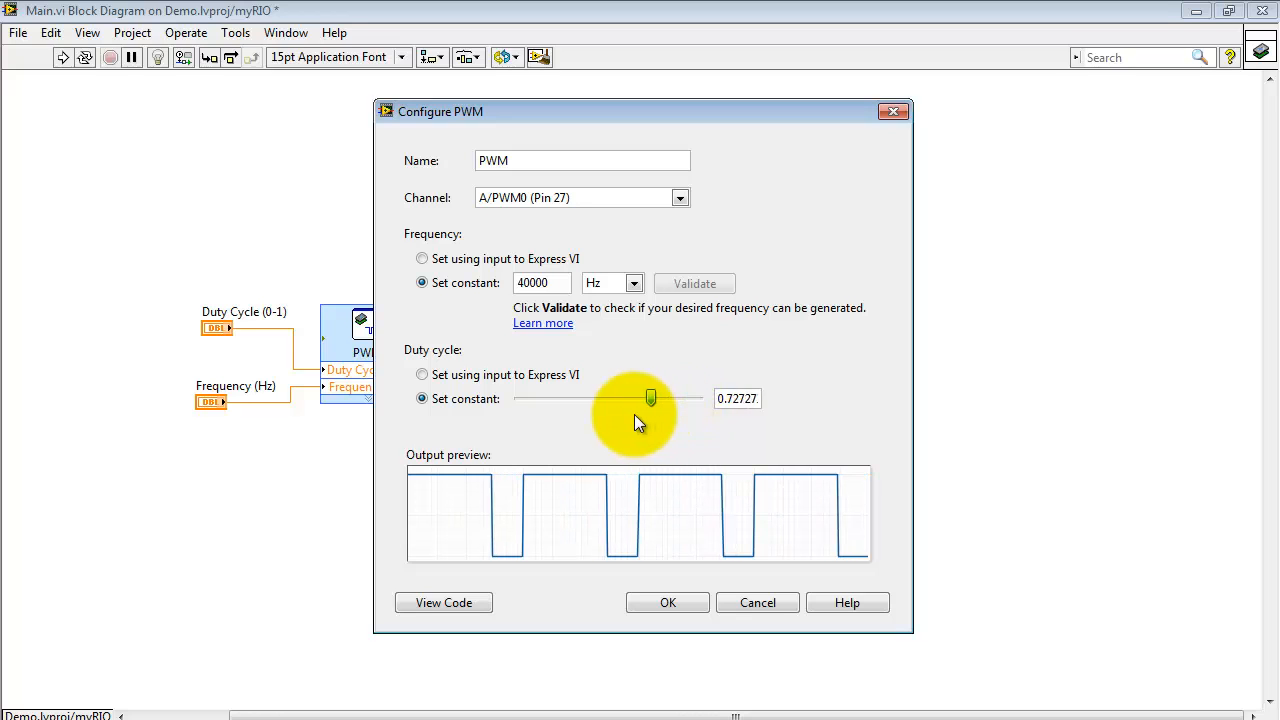
drag(651, 398, 630, 398)
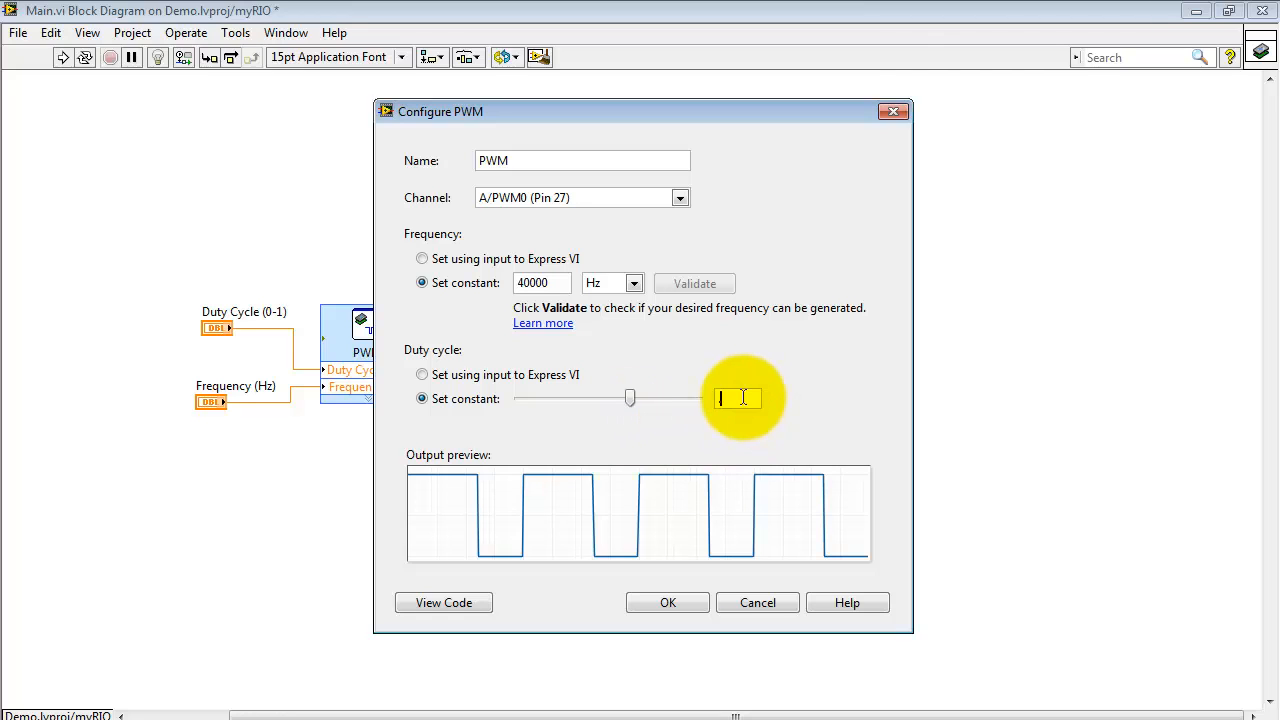
text(0.8)
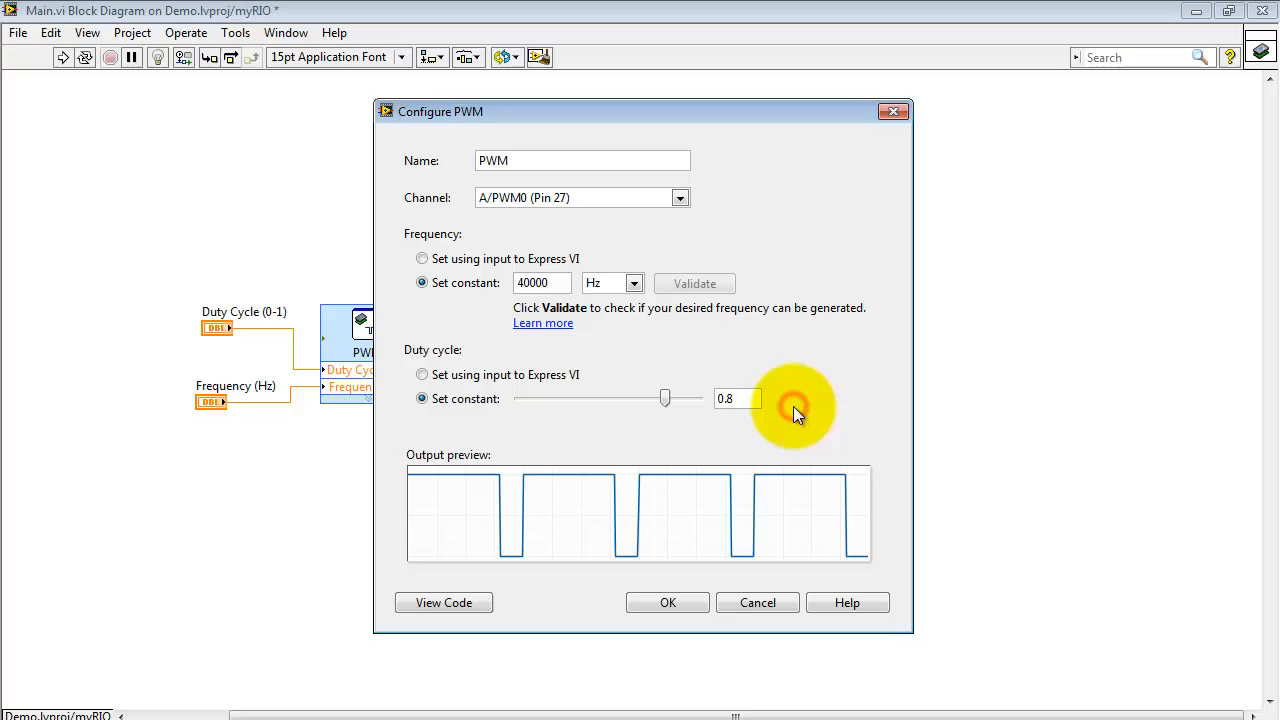
mouse_move(378, 213)
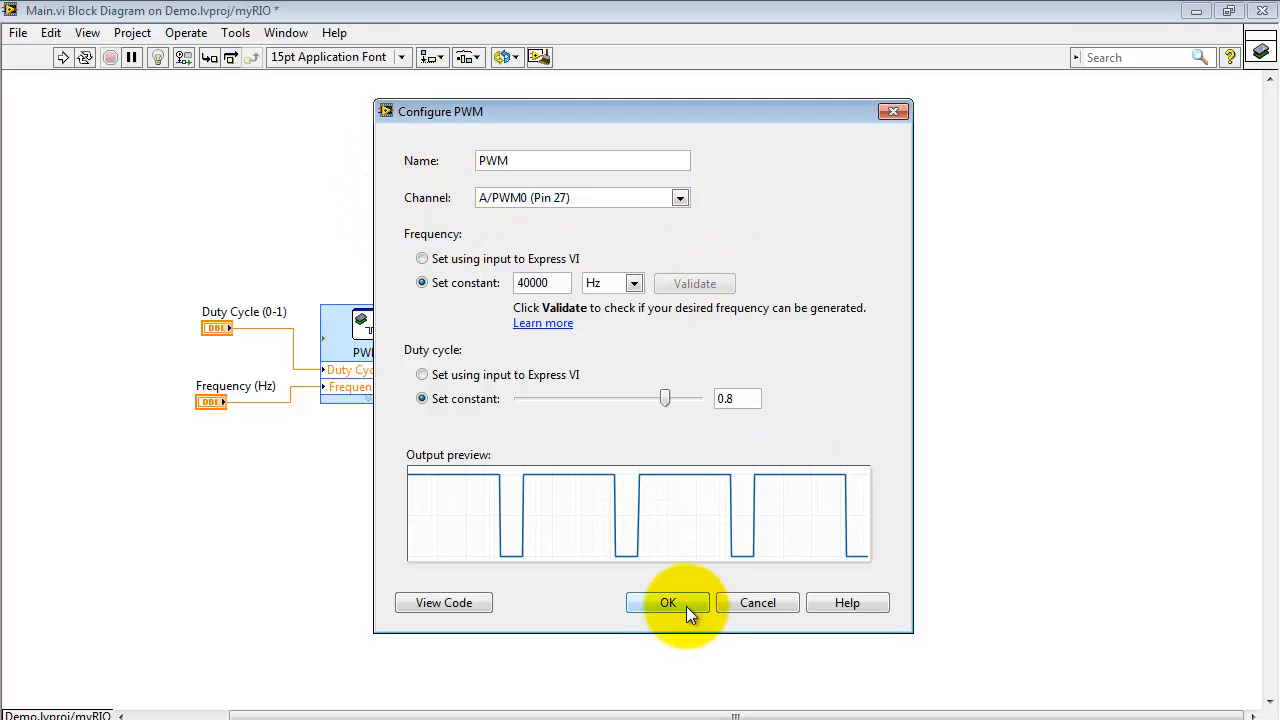
click(668, 602)
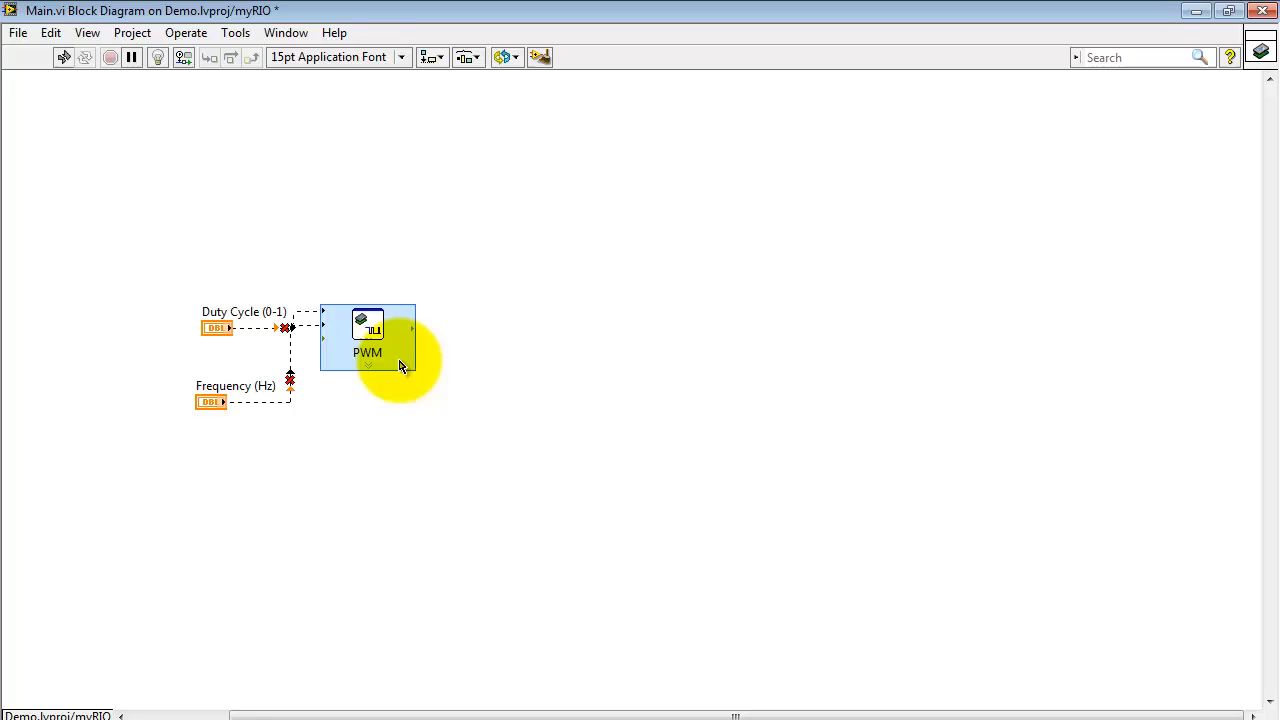
mouse_move(555, 380)
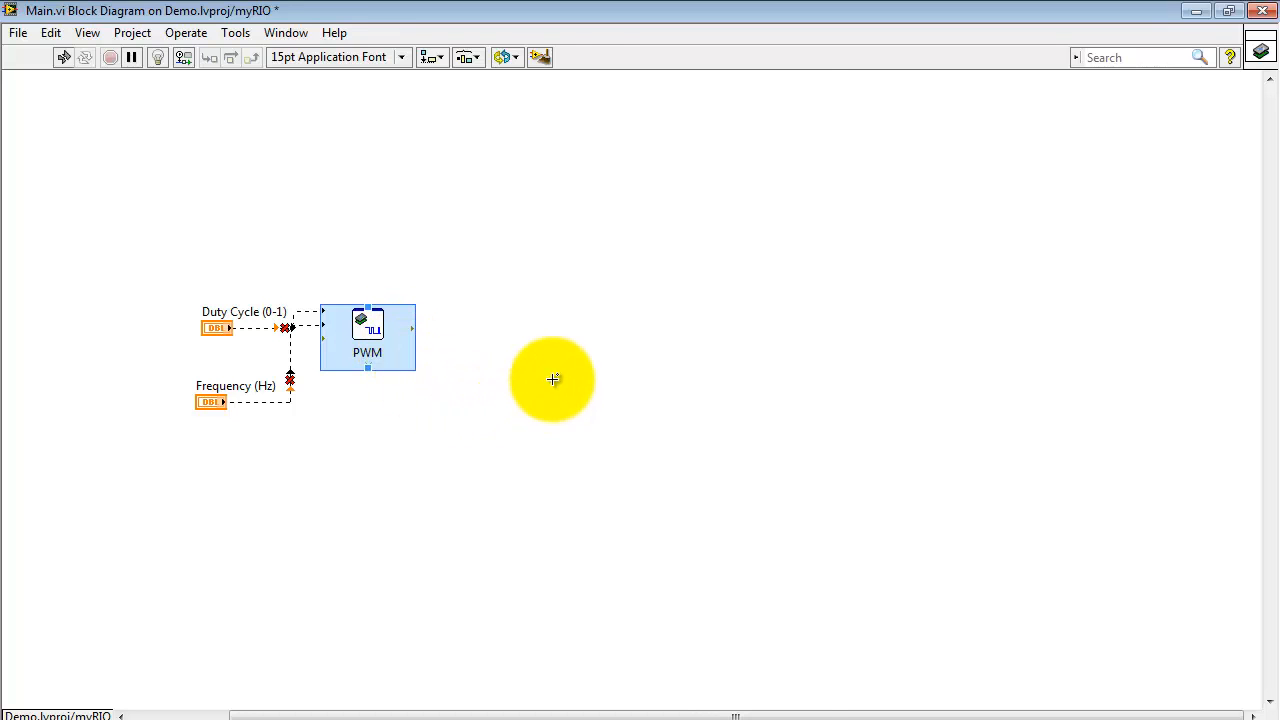
- Drop a second PWM VI, PWM2, above the first and open its configuration
right_click(553, 379)
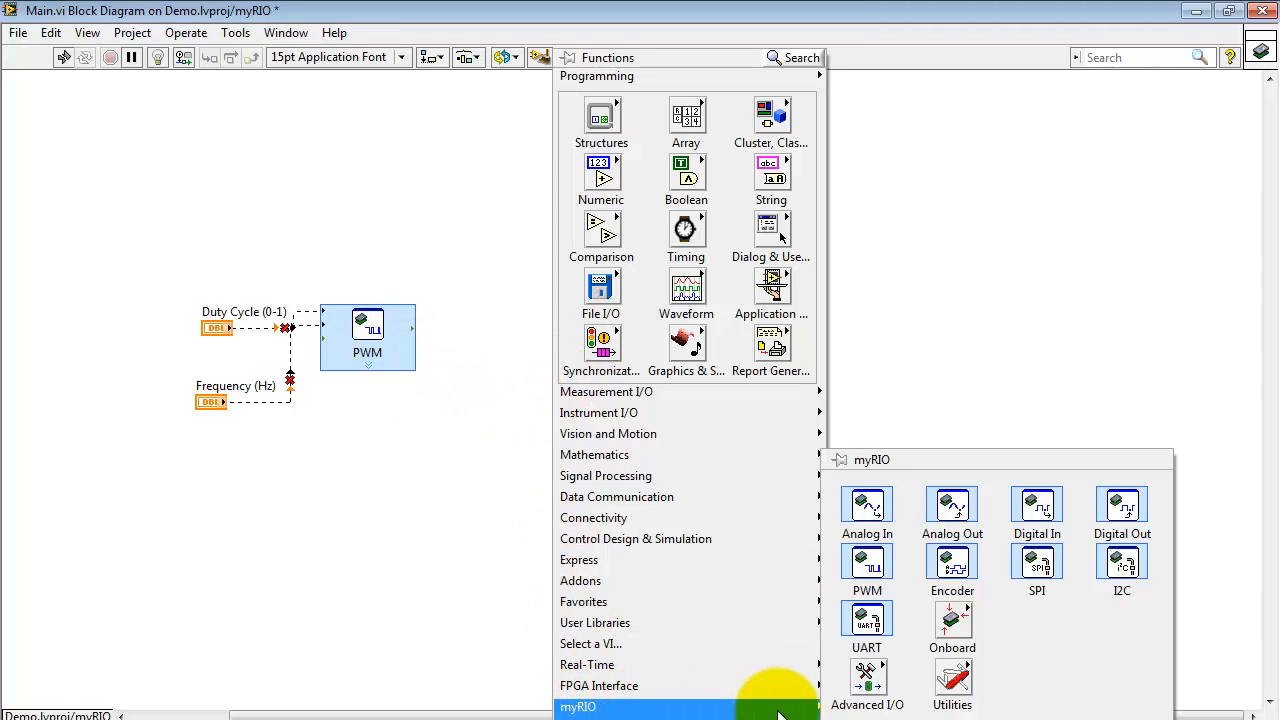
mouse_move(867, 565)
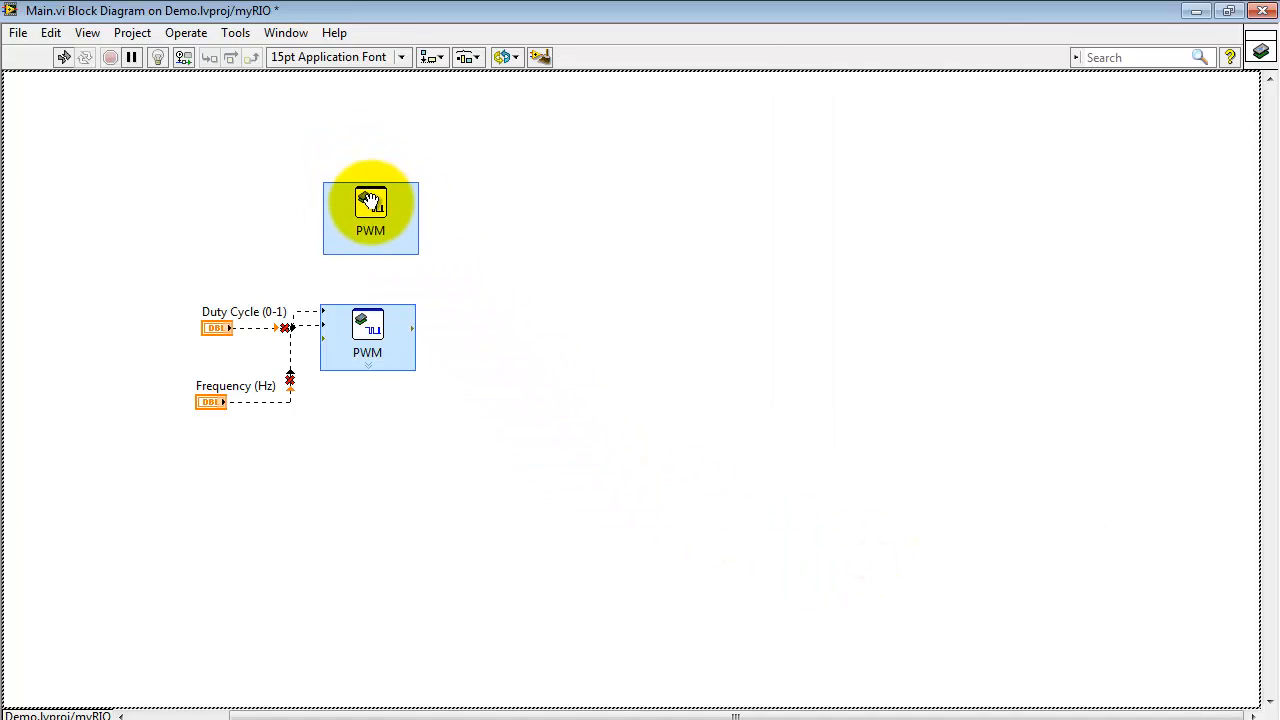
double_click(370, 205)
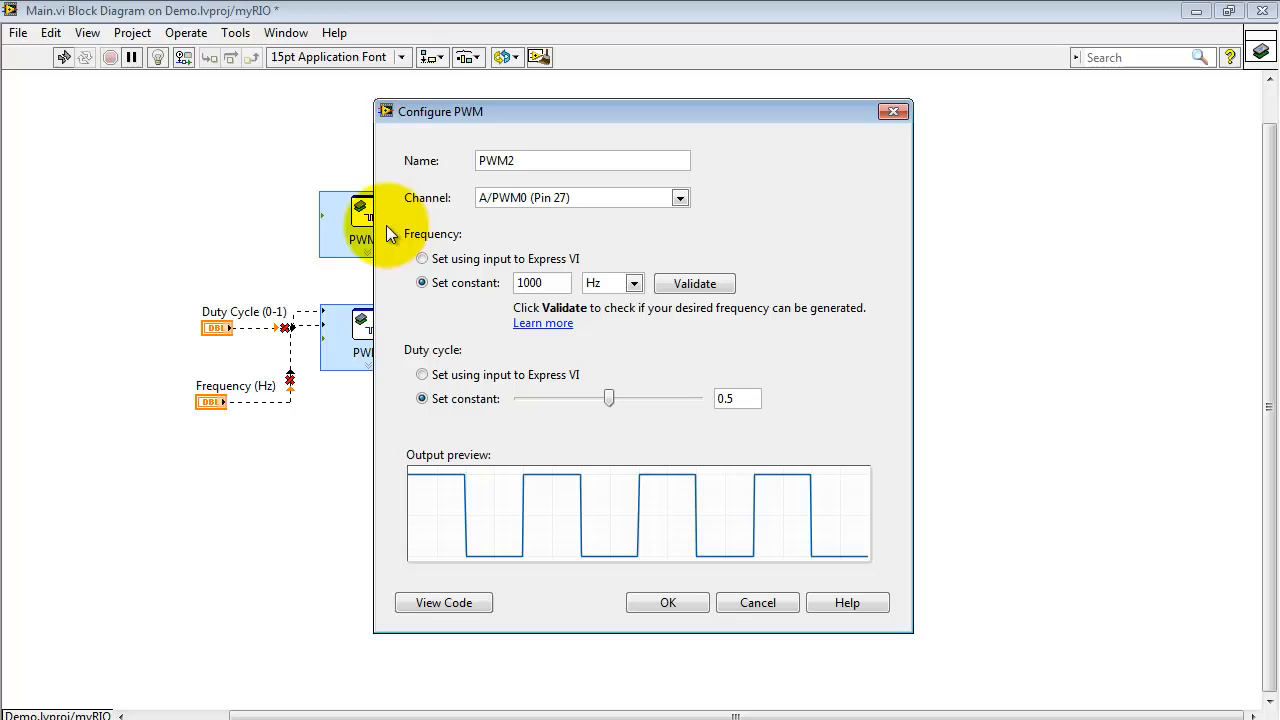
mouse_move(472, 210)
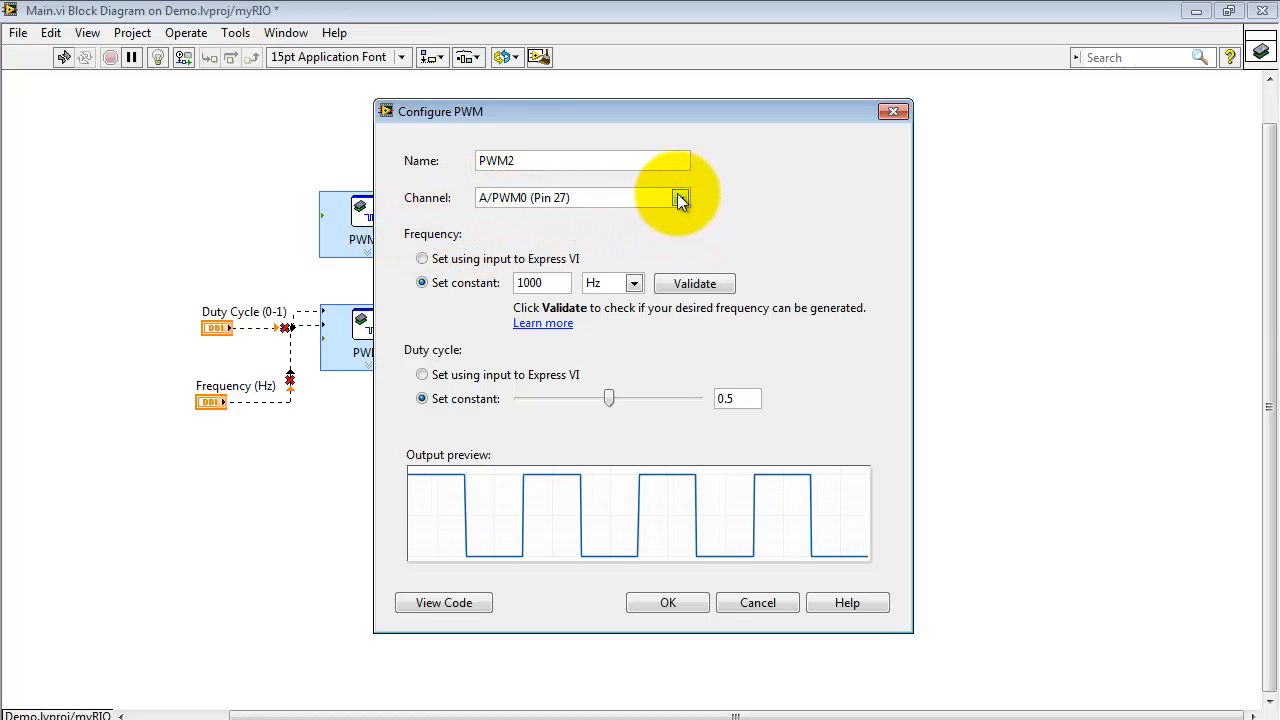
- Open PWM2's channel list to choose a channel other than A/PWM0
click(680, 197)
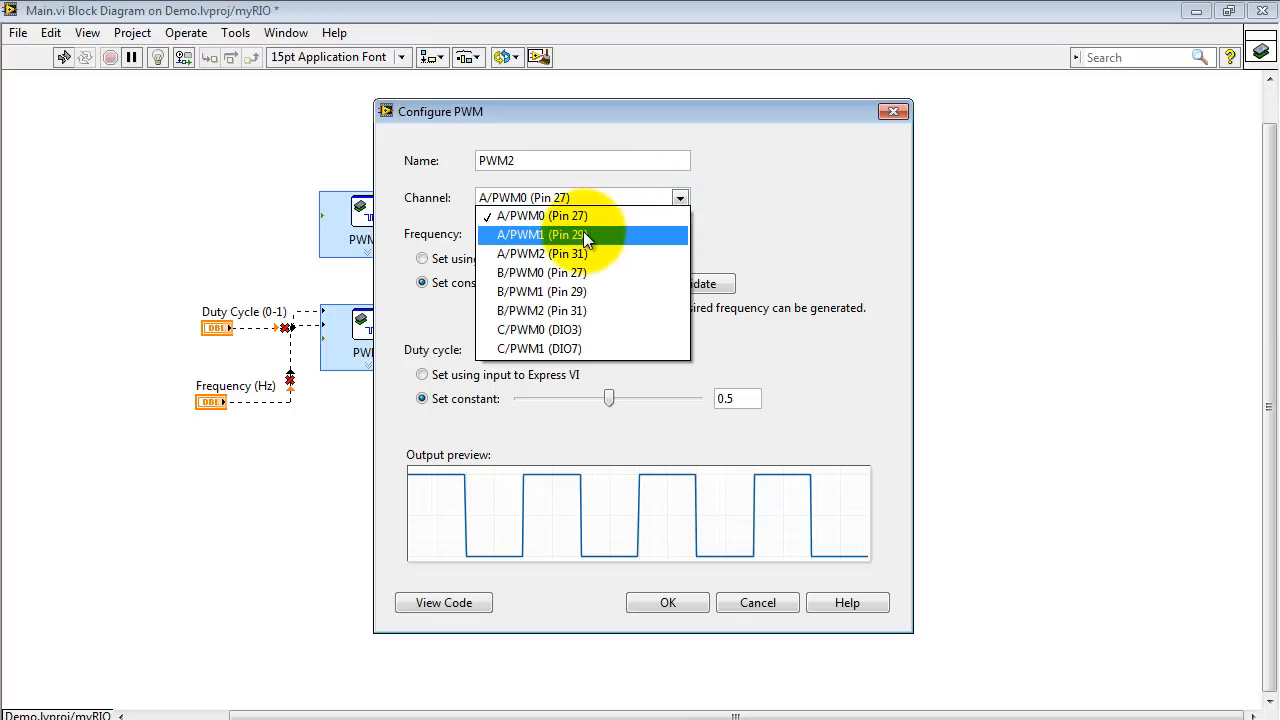